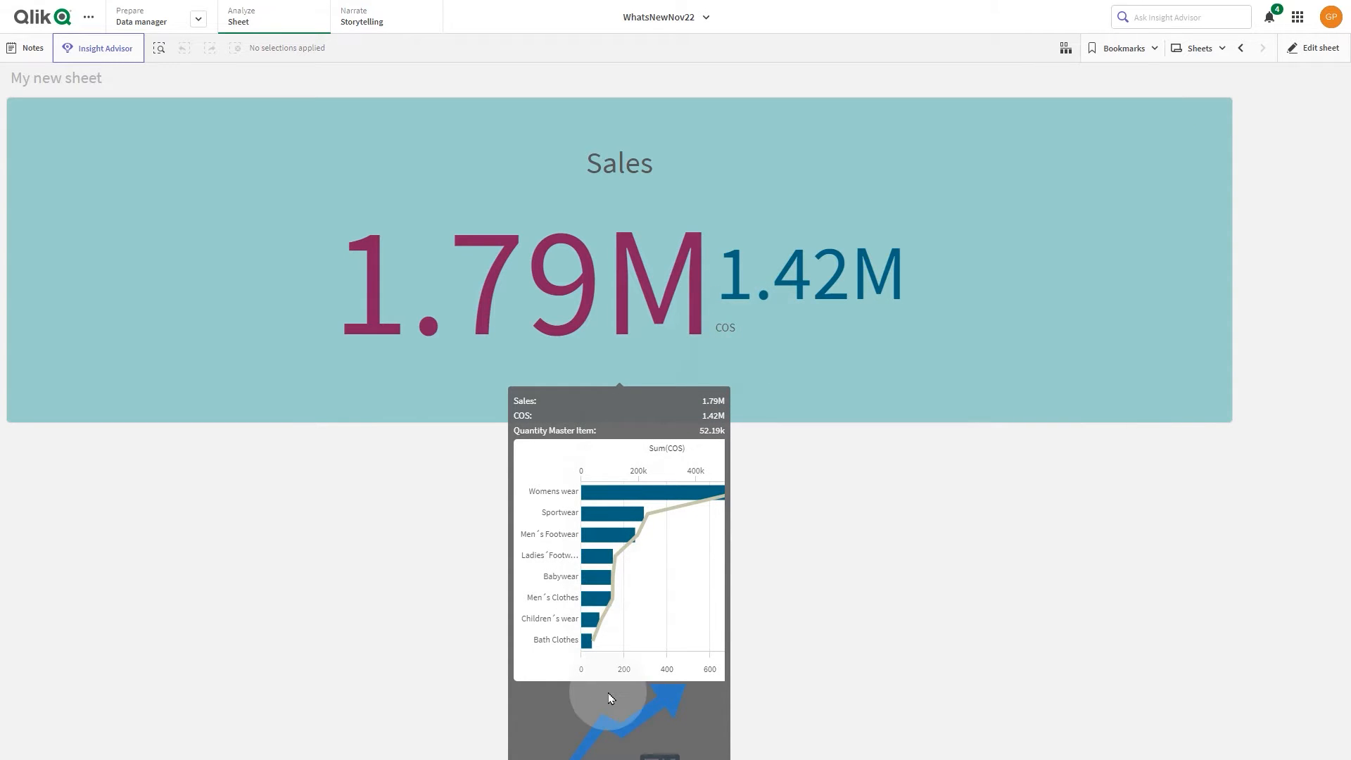
Step: Enter sheet edit mode so the field list and empty chart placeholder appear
{"action": "left_click", "coordinate": [1320, 48]}
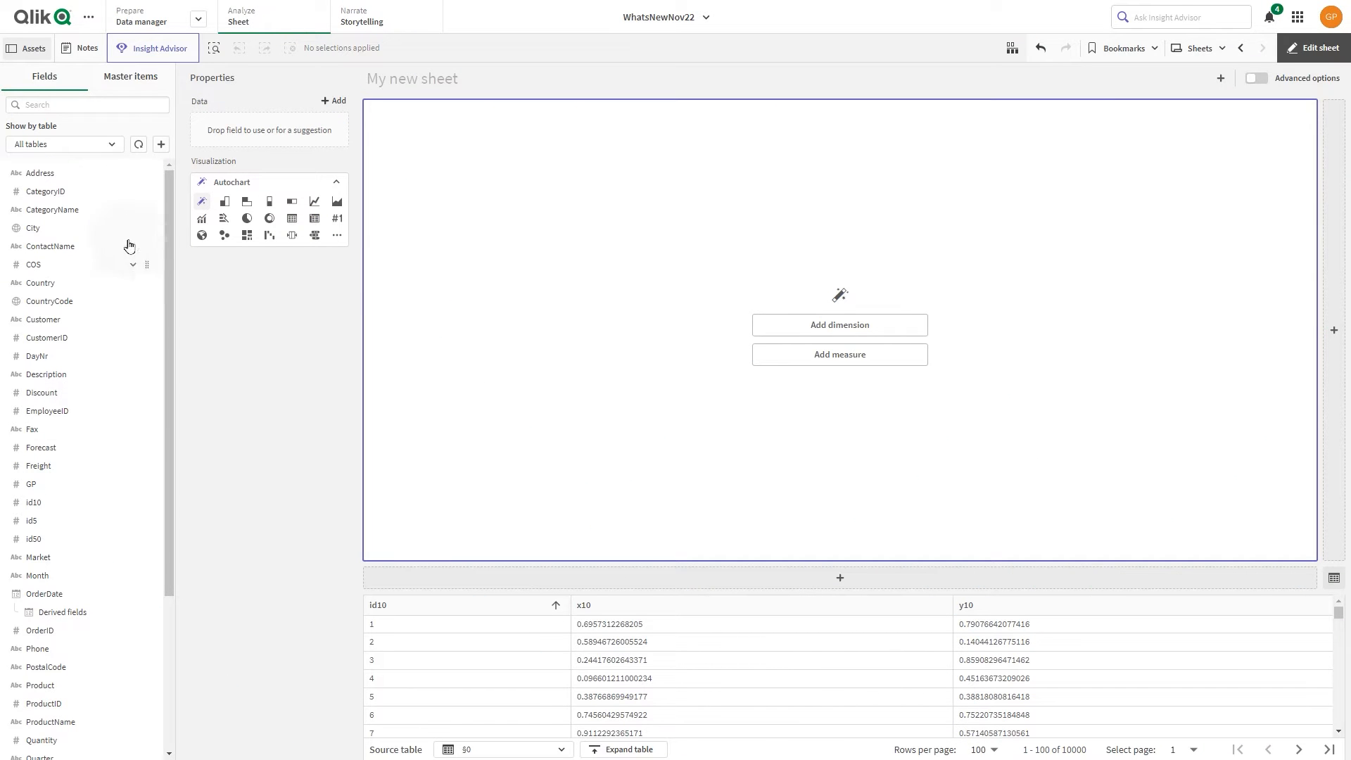
Step: Add Sum(Sales) 1.79M as the KPI measure and Sum(COS) 1.42M as its second value
{"action": "type", "text": "sa"}
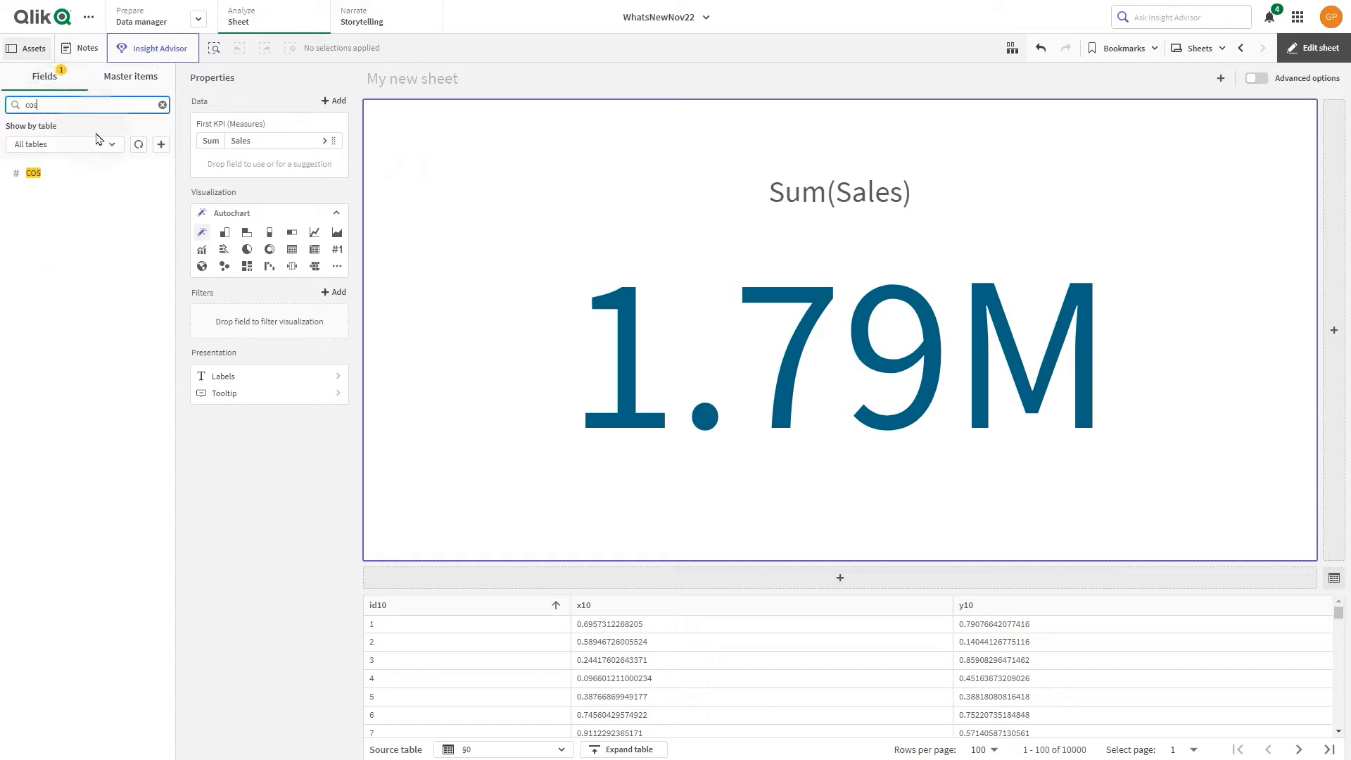
{"action": "left_click_drag", "start_coordinate": [33, 173], "coordinate": [268, 177]}
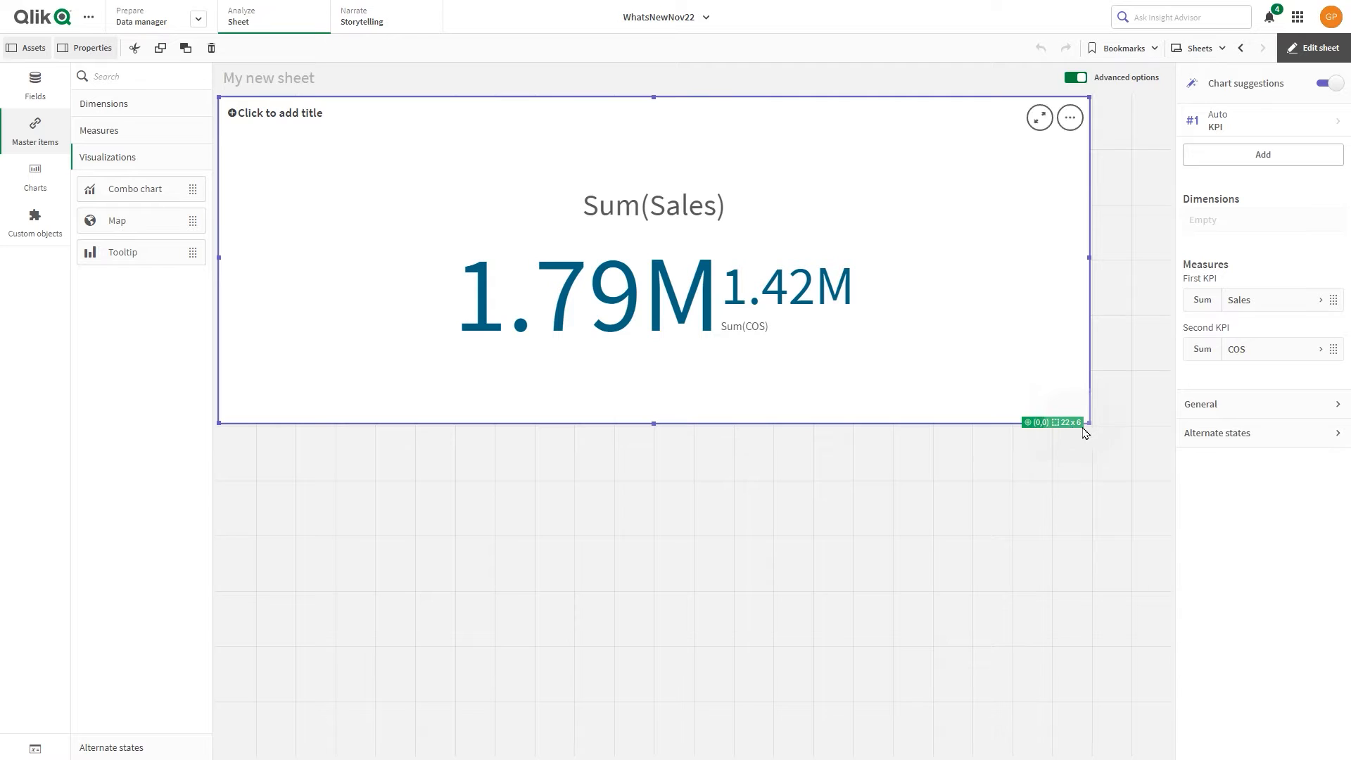
Step: Turn off chart suggestions and label the two measures Sales and COS
{"action": "left_click", "coordinate": [1325, 83]}
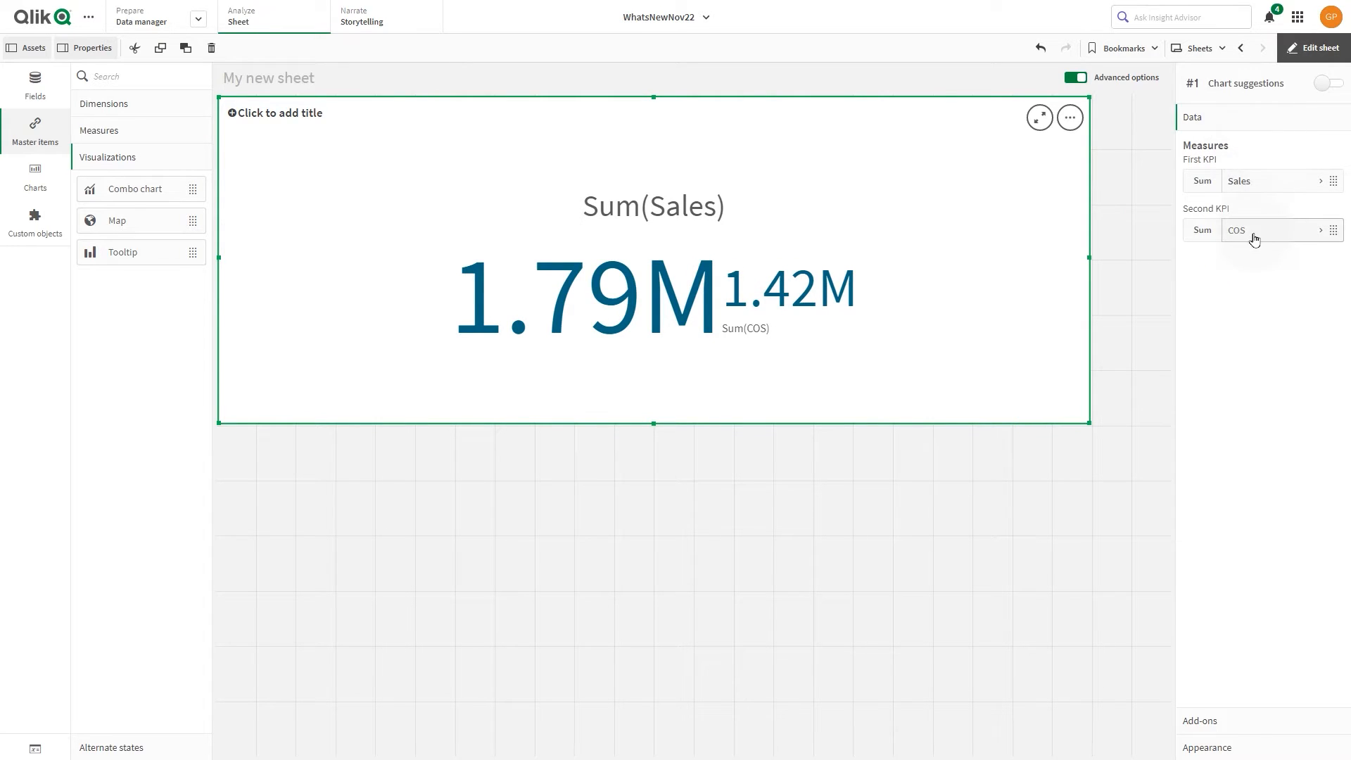
{"action": "left_click", "coordinate": [1252, 180]}
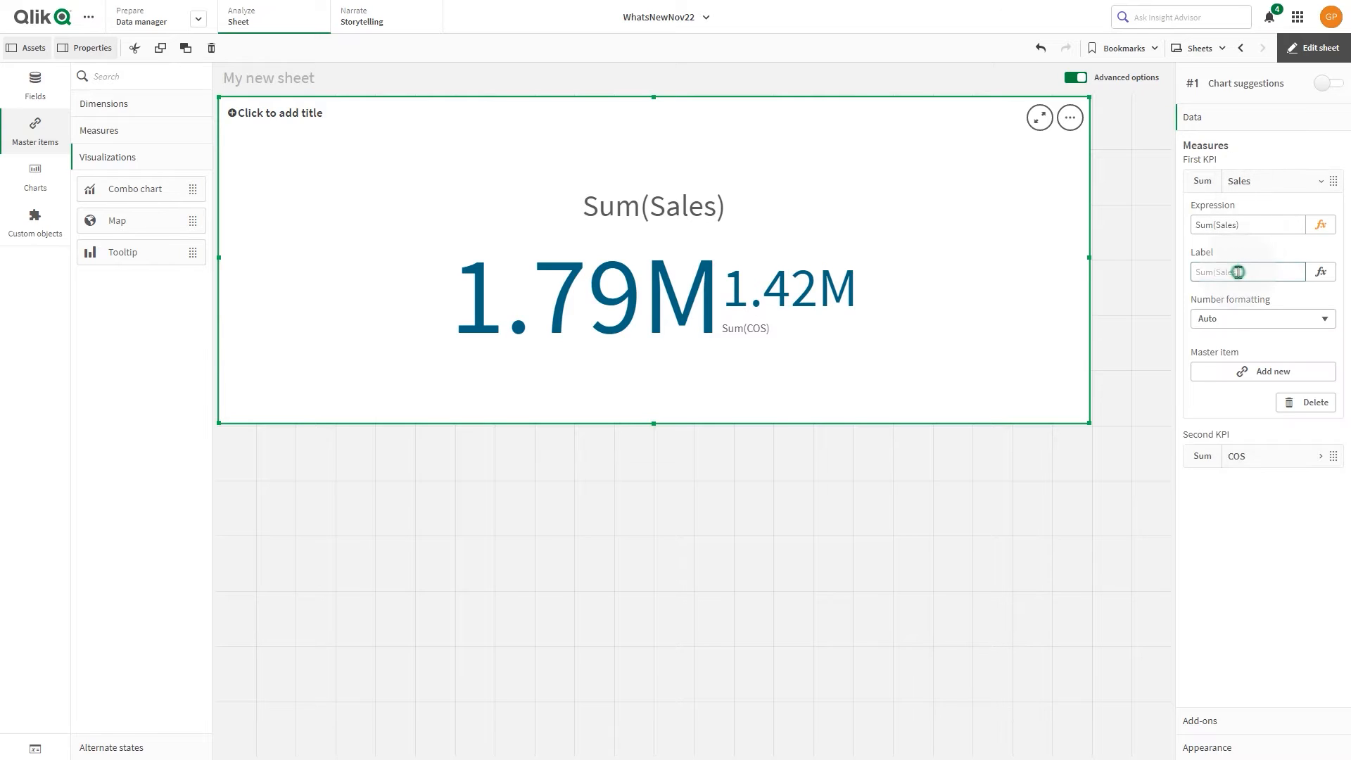
{"action": "type", "text": "Sales"}
{"action": "type", "text": "COS"}
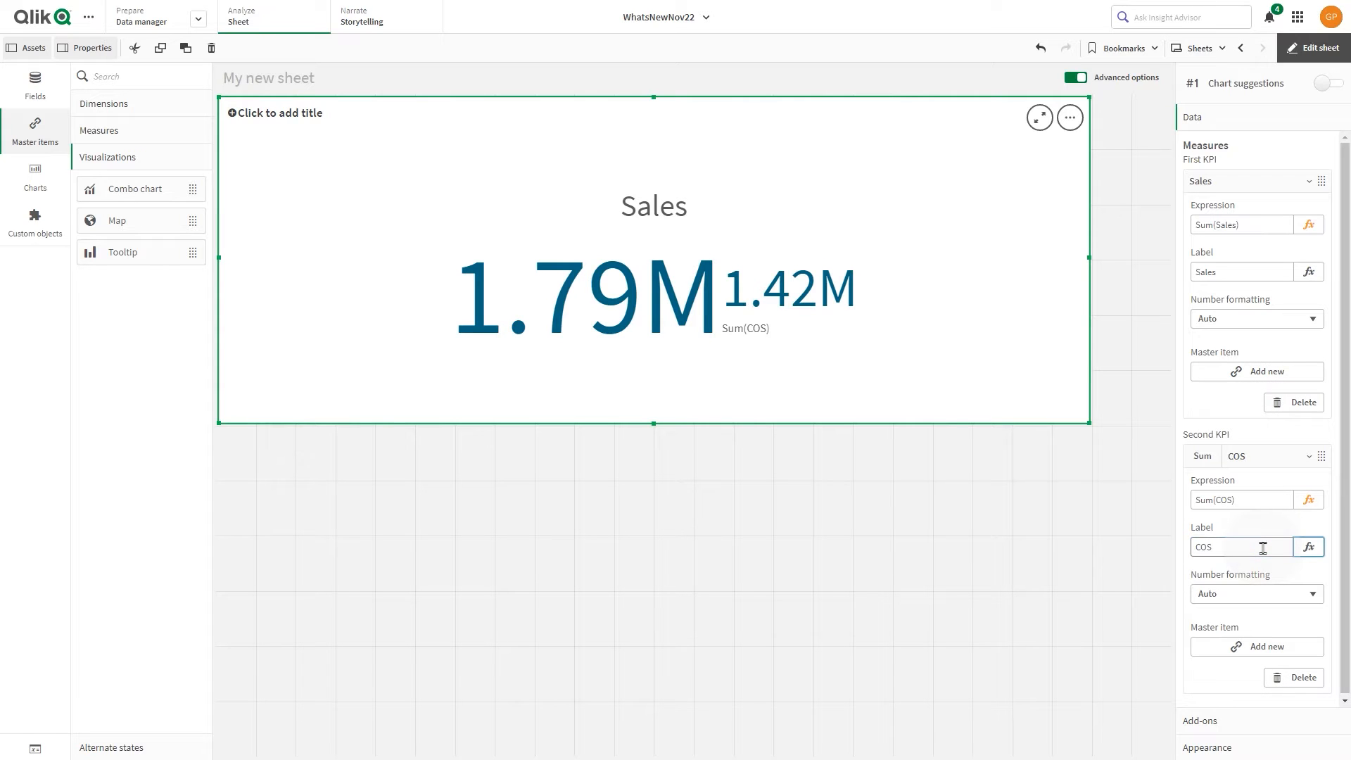
{"action": "left_click", "coordinate": [1241, 468]}
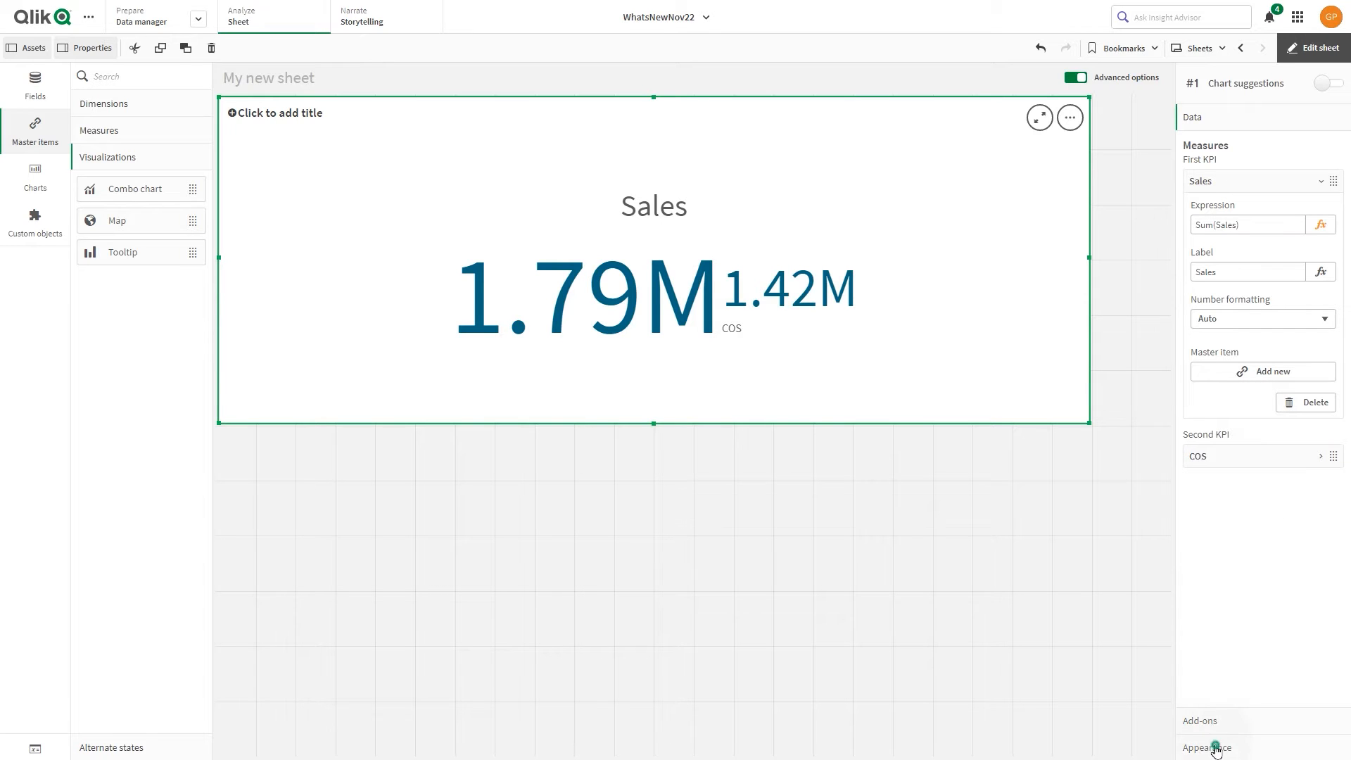
Step: Switch Show titles off for the KPI in Appearance > General
{"action": "left_click", "coordinate": [1214, 748]}
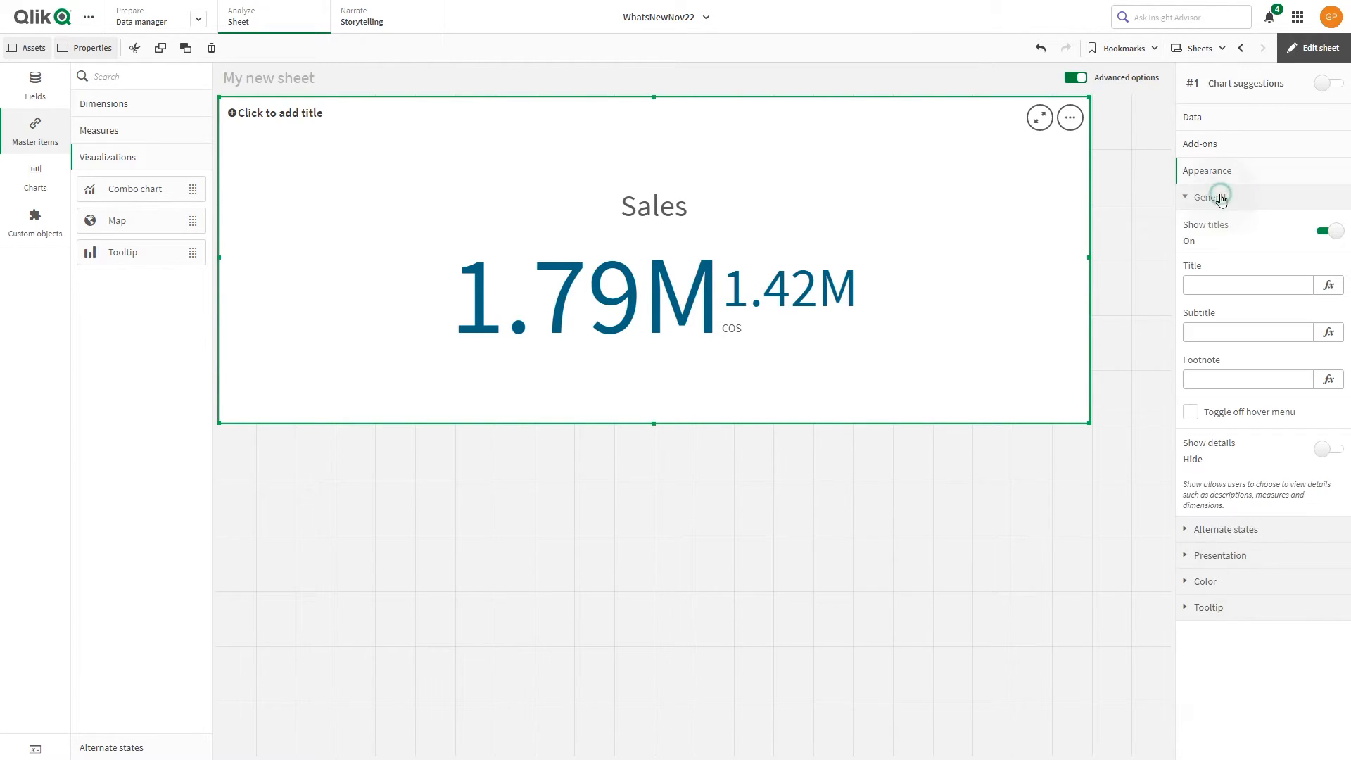
{"action": "left_click", "coordinate": [1326, 231]}
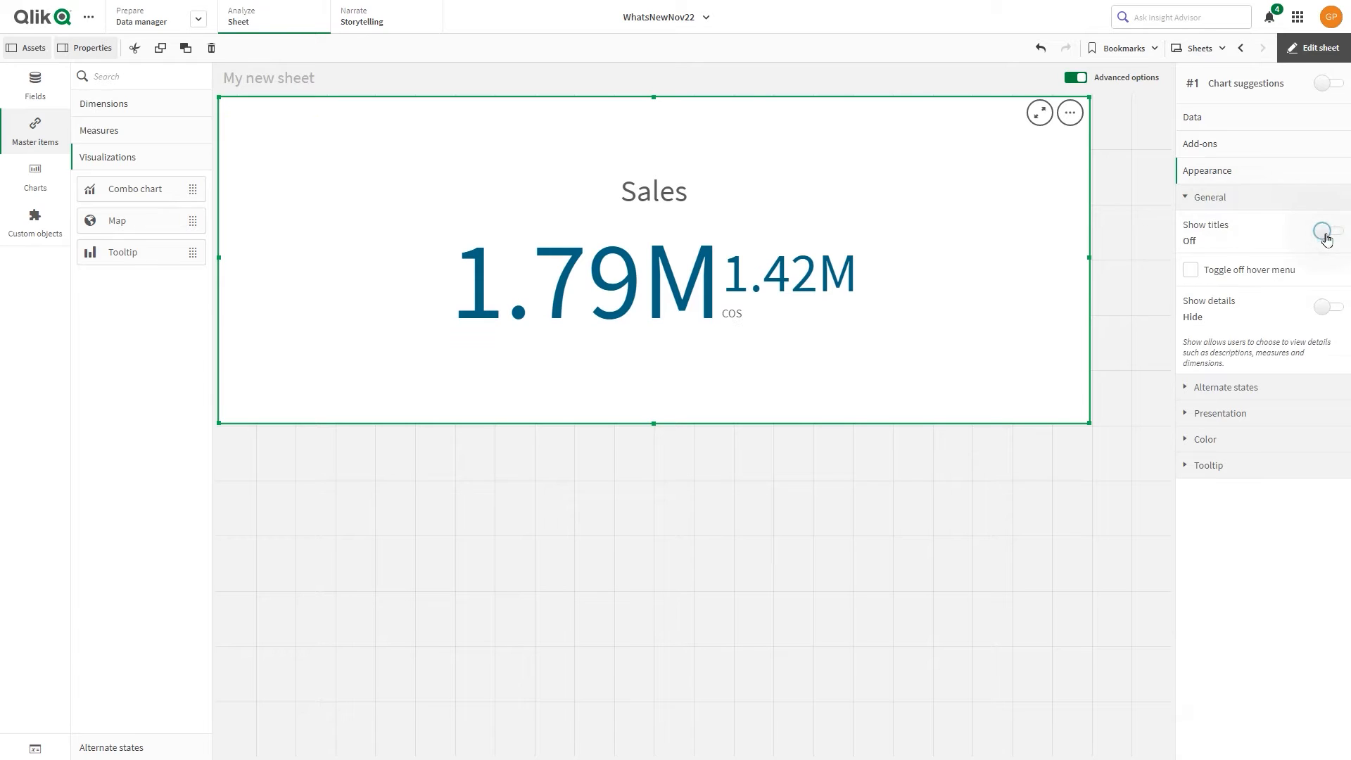
{"action": "left_click", "coordinate": [1220, 414]}
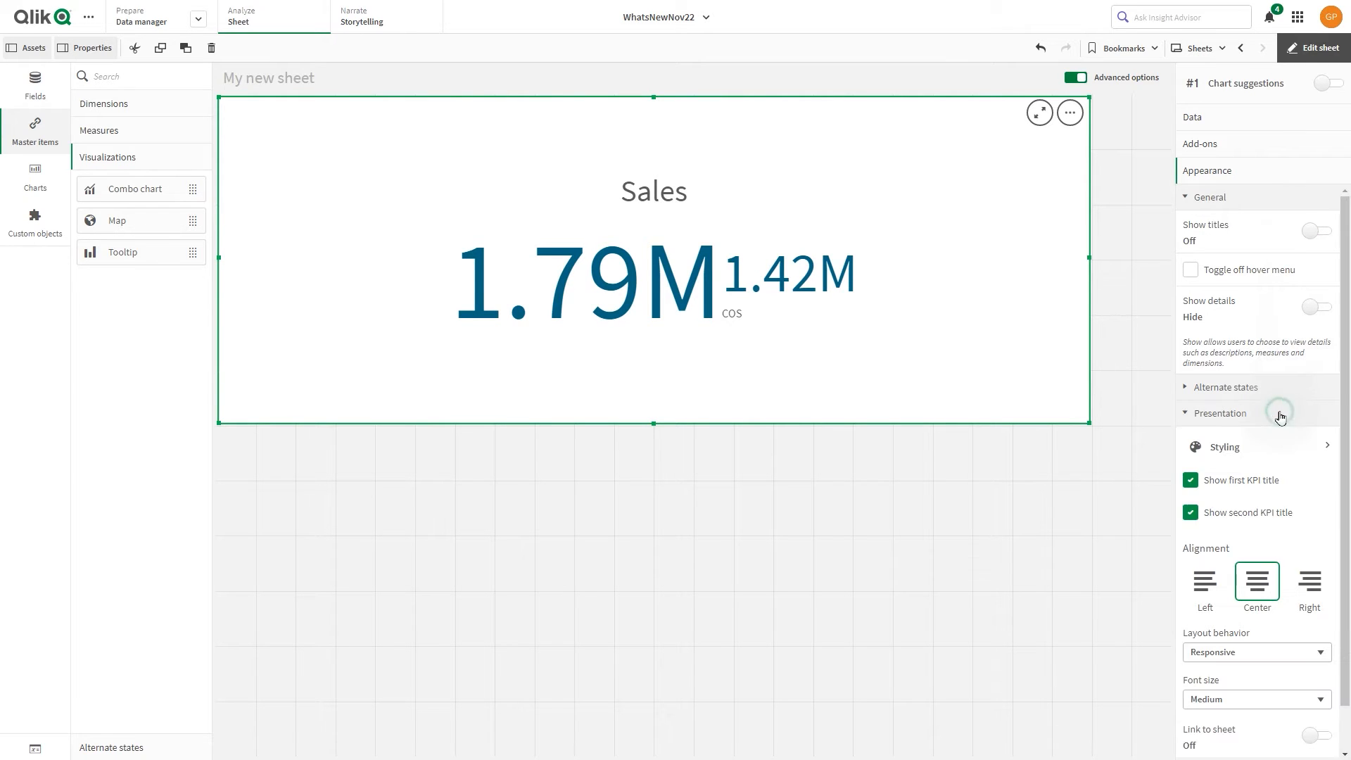
{"action": "left_click", "coordinate": [1224, 448]}
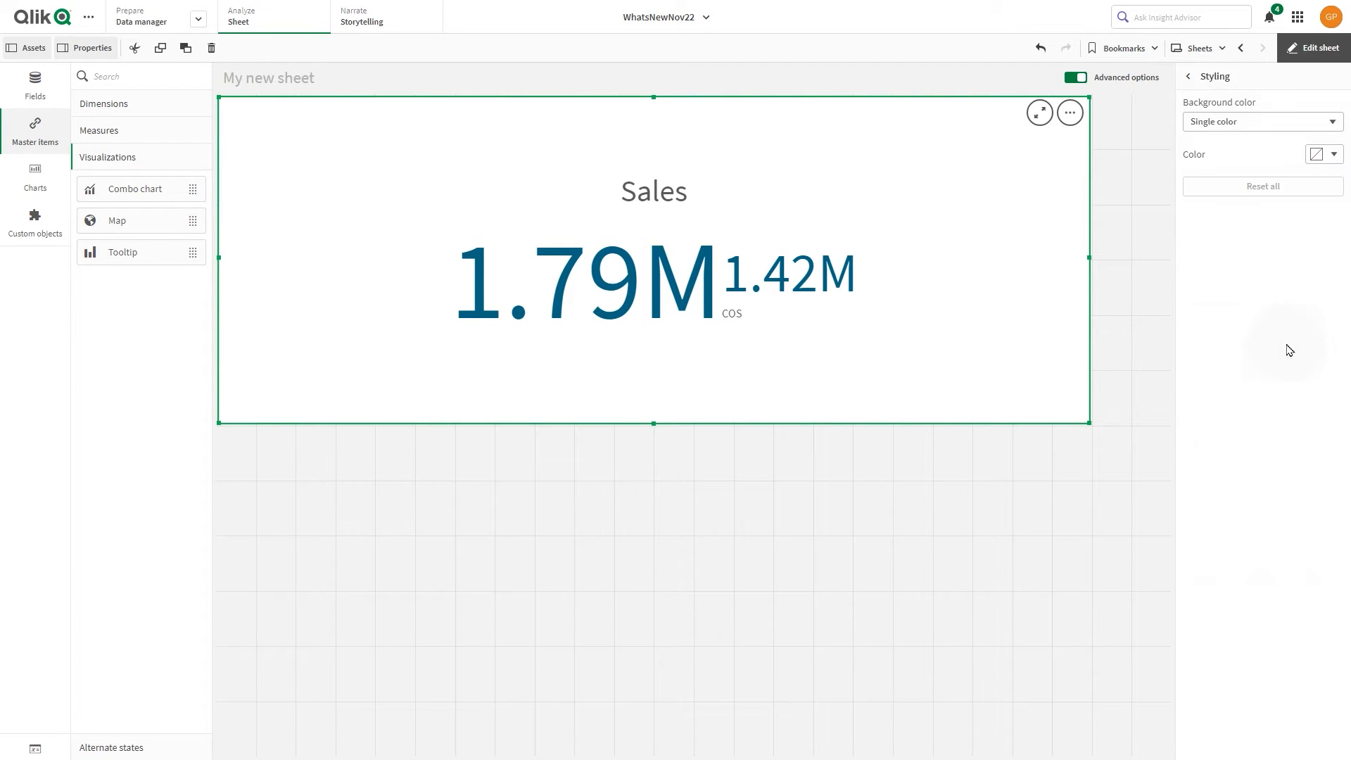
Step: Set the KPI background to a single light teal colour in Styling
{"action": "left_click", "coordinate": [1262, 121]}
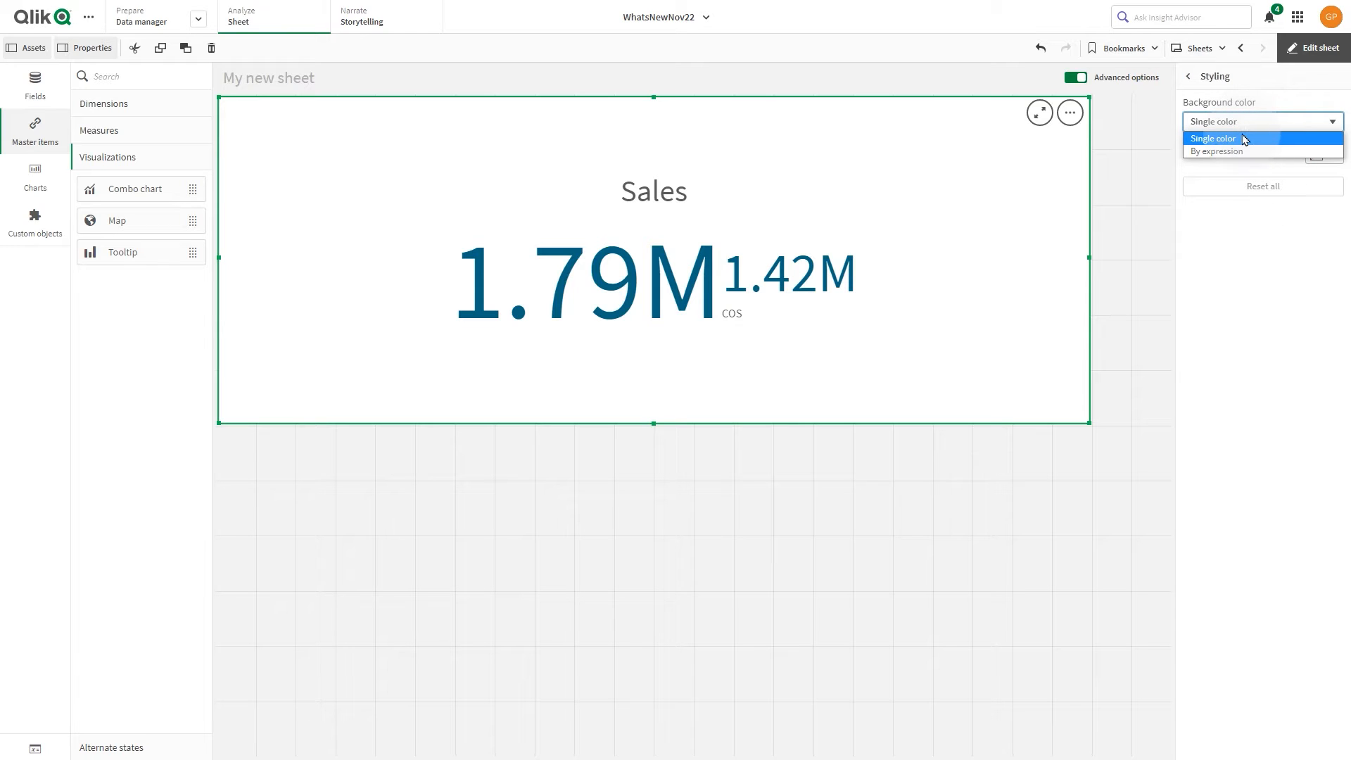
{"action": "mouse_move", "coordinate": [1243, 152]}
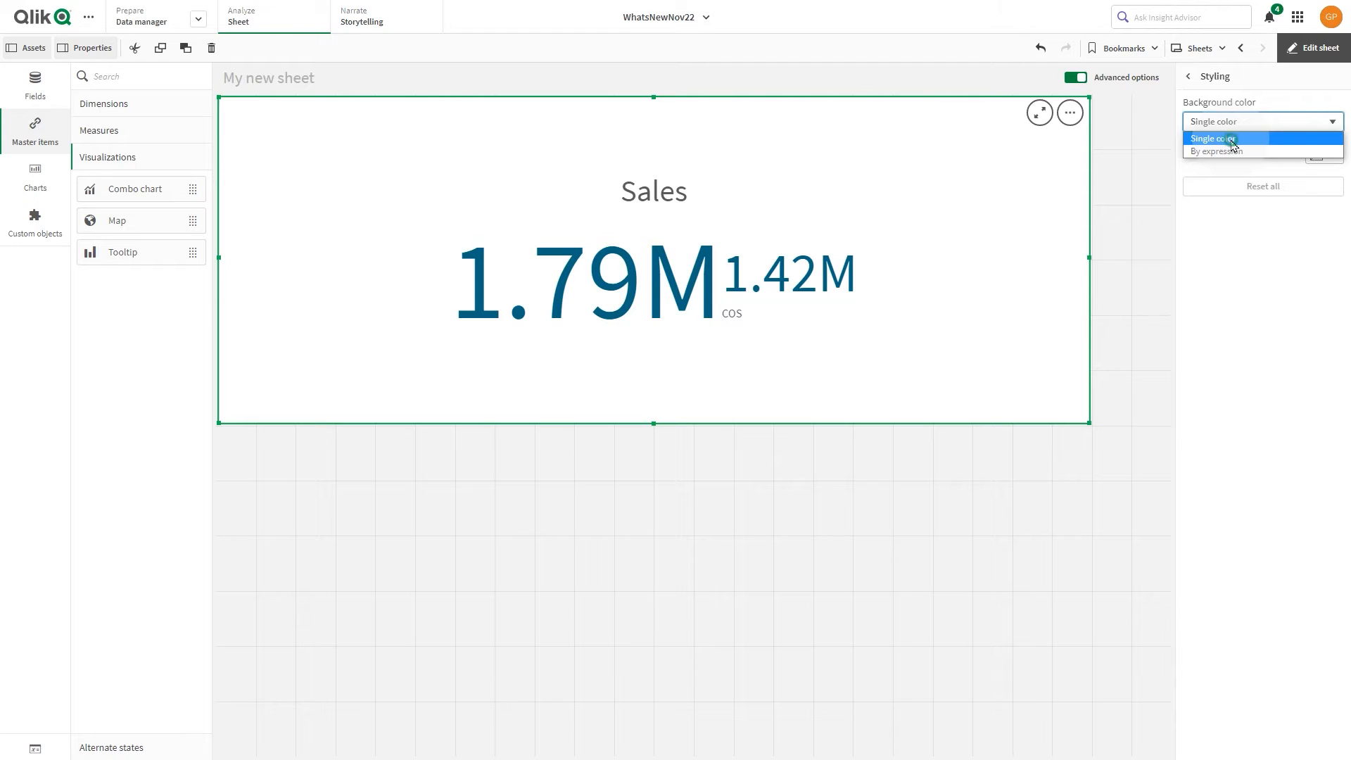
{"action": "left_click", "coordinate": [1224, 138]}
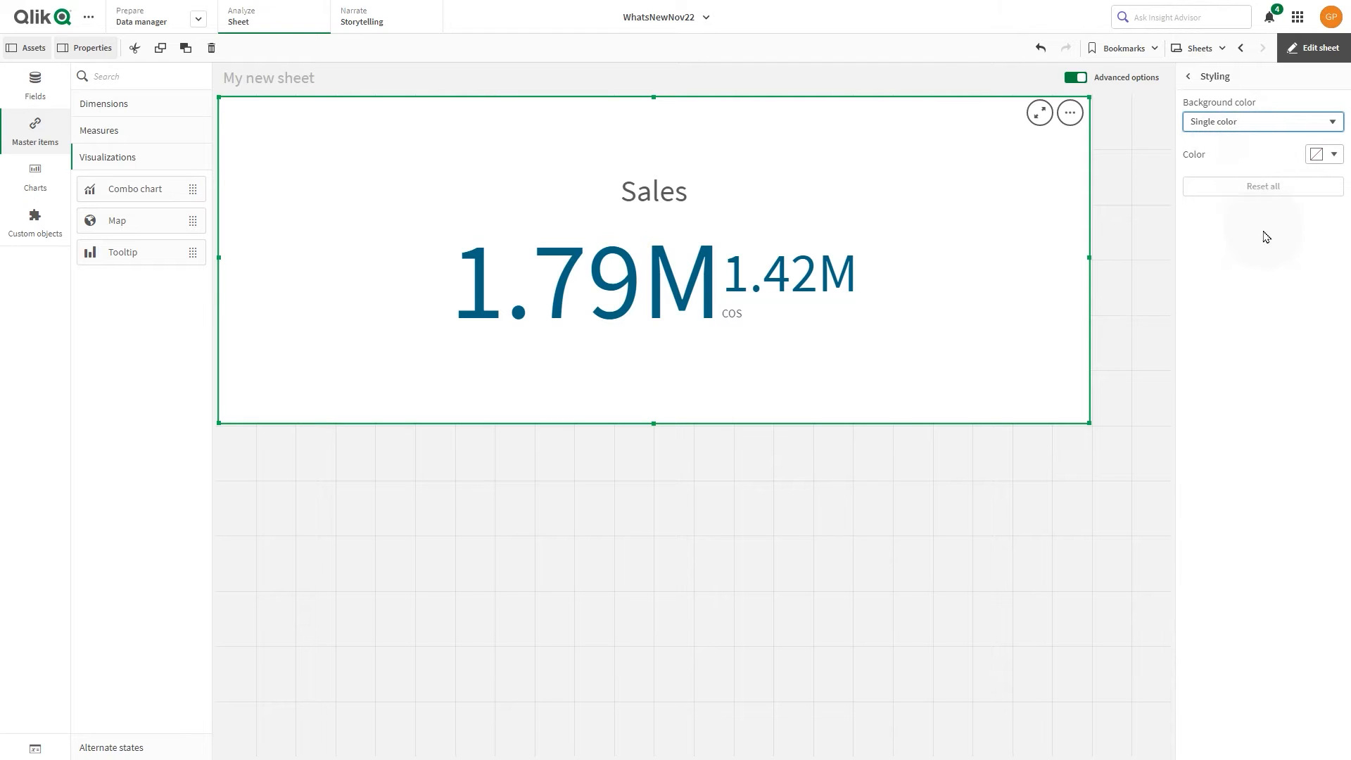
{"action": "left_click", "coordinate": [1315, 154]}
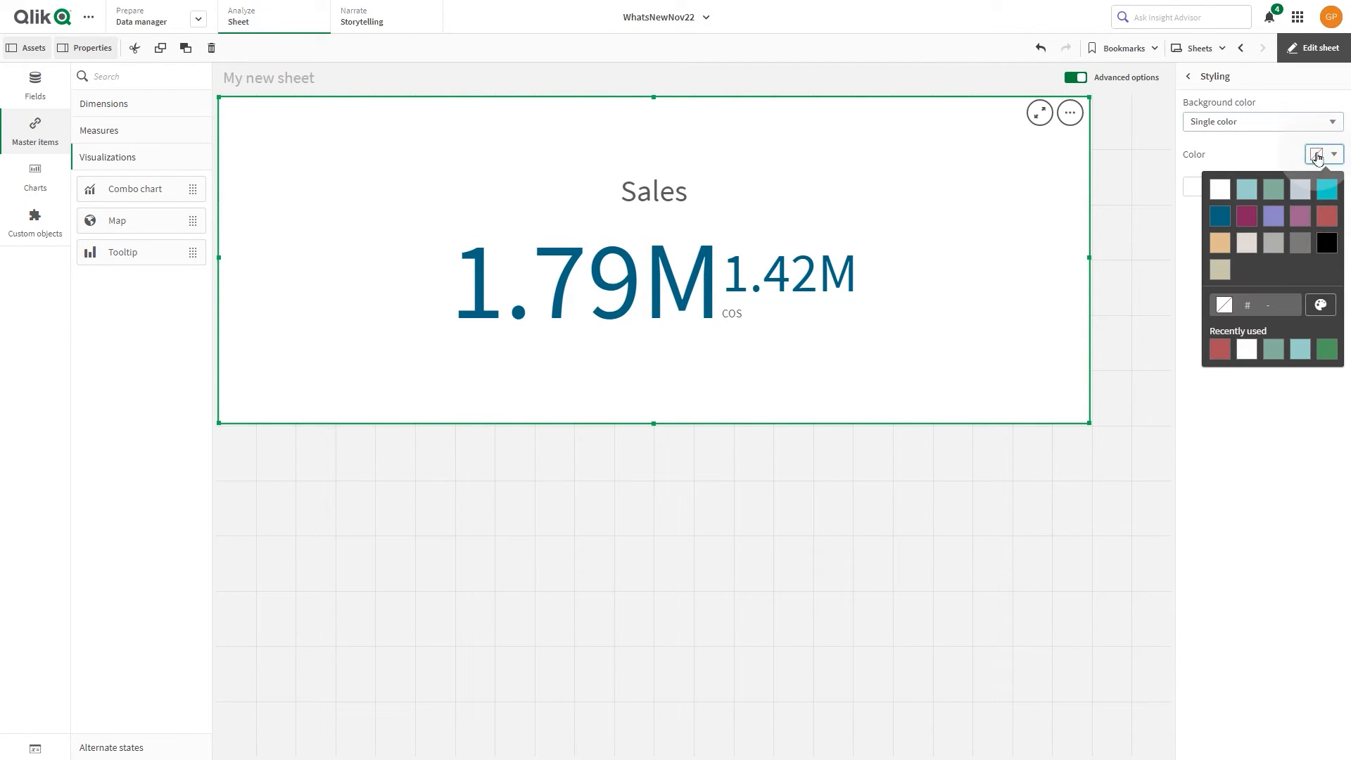
{"action": "left_click", "coordinate": [1245, 189]}
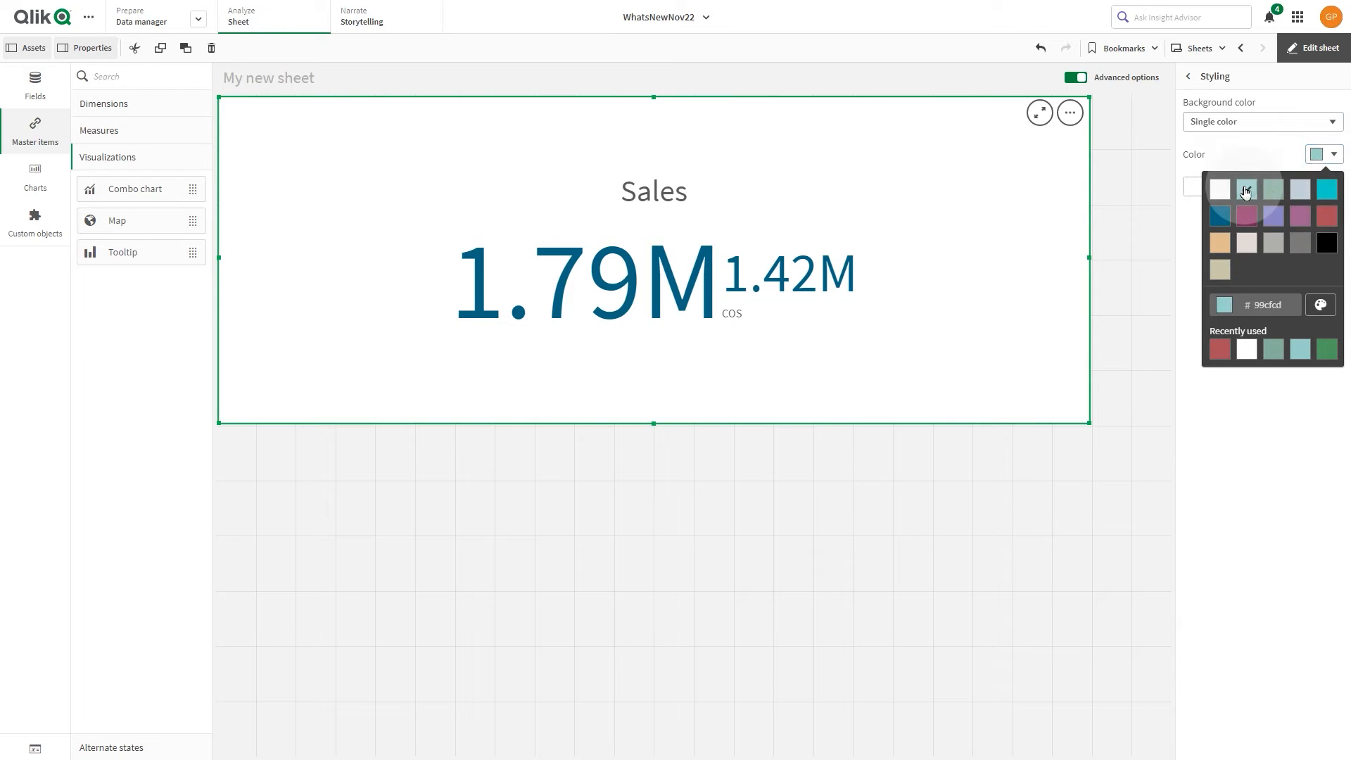
{"action": "left_click", "coordinate": [1246, 190]}
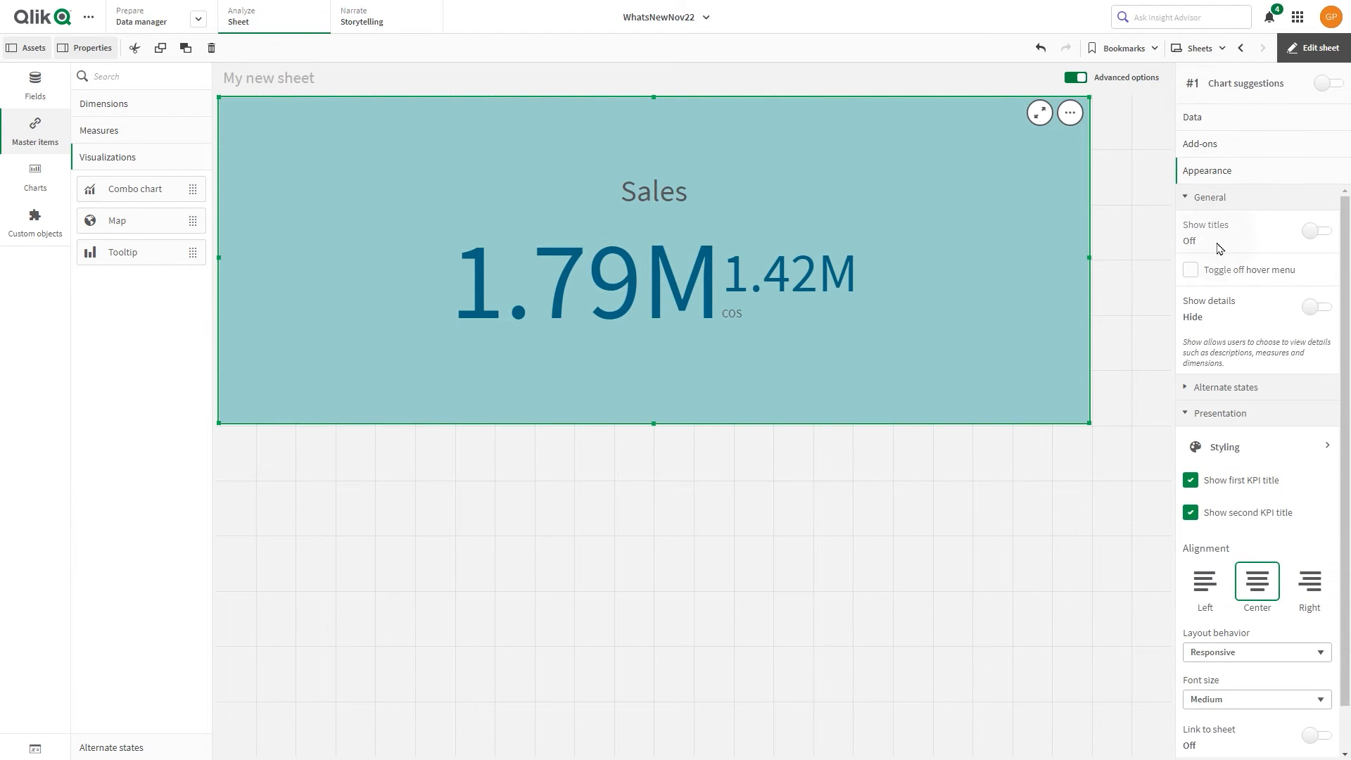
Step: Disable library colours for the first measure and make the 1.79M value purple
{"action": "scroll", "scroll_direction": "down", "scroll_amount": 3}
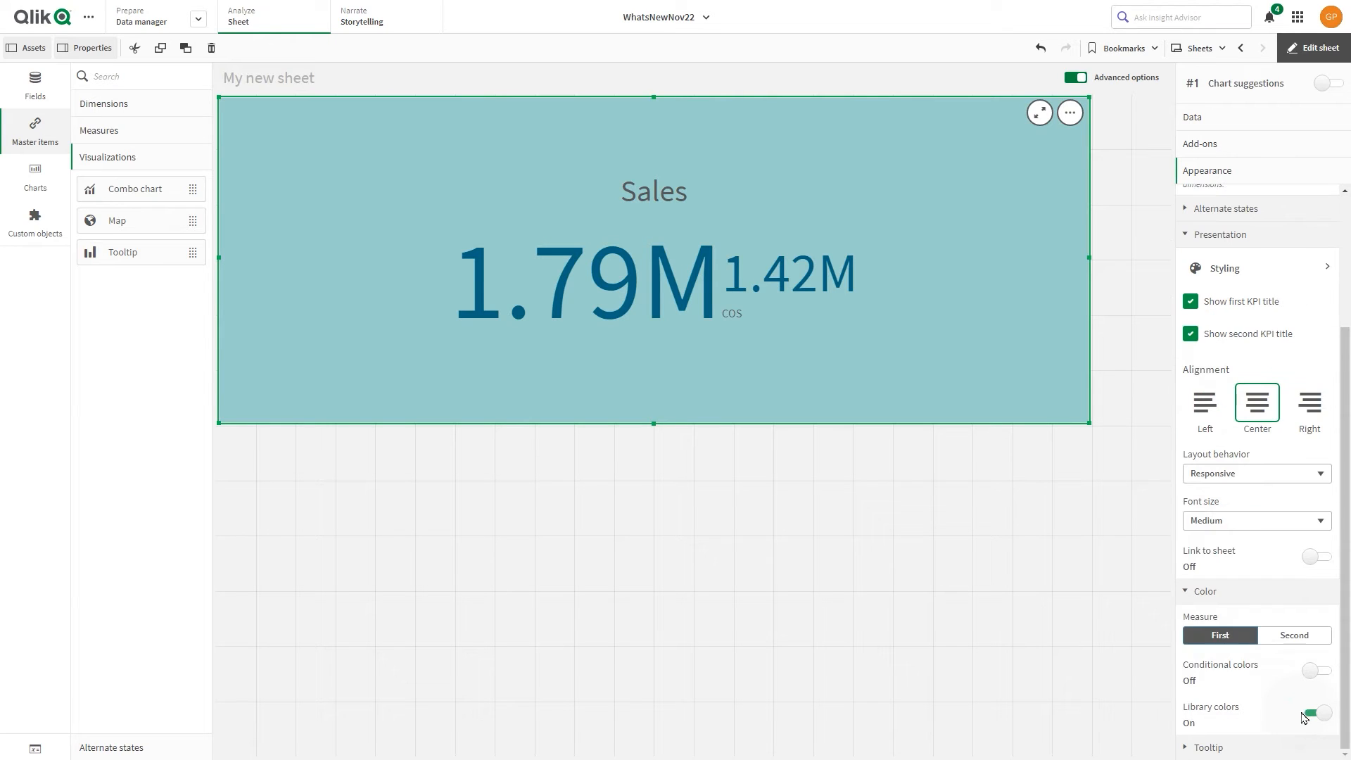
{"action": "left_click", "coordinate": [1315, 712]}
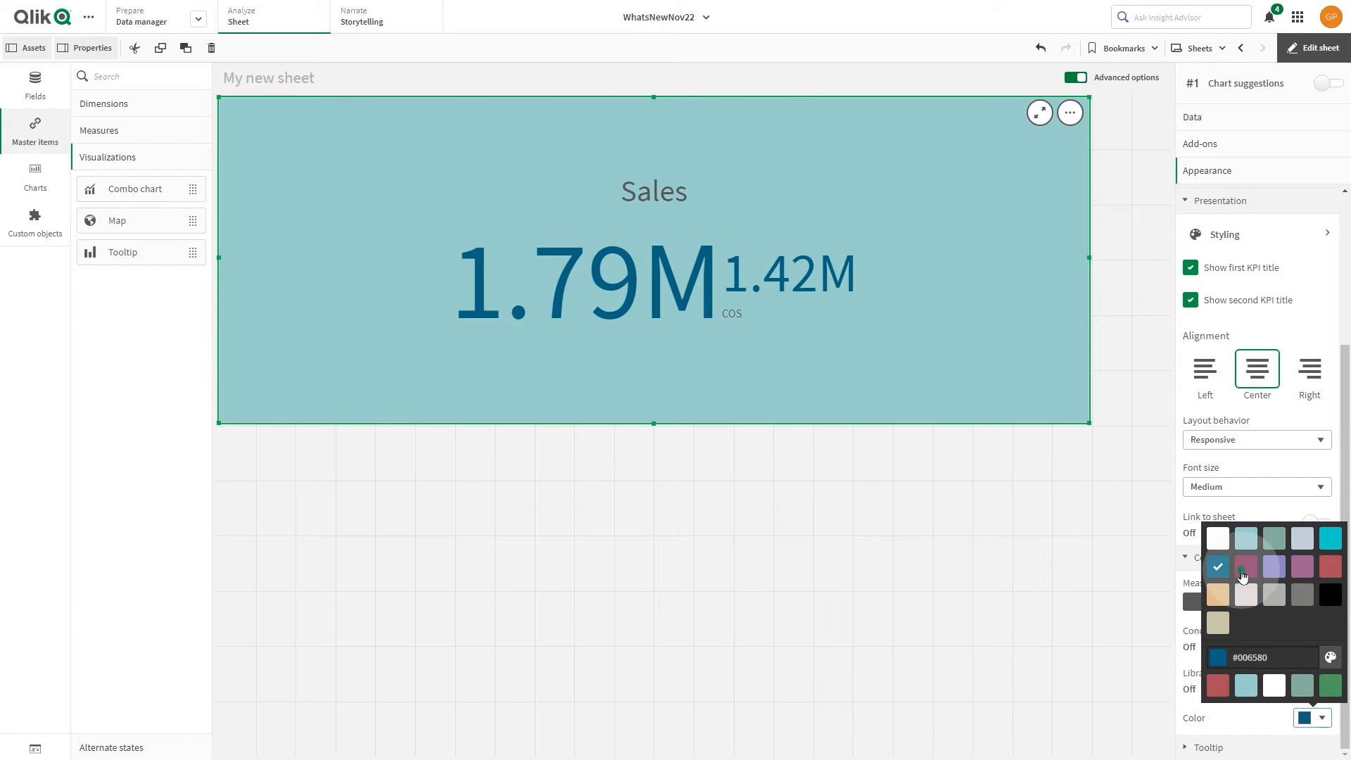
{"action": "left_click", "coordinate": [1245, 565]}
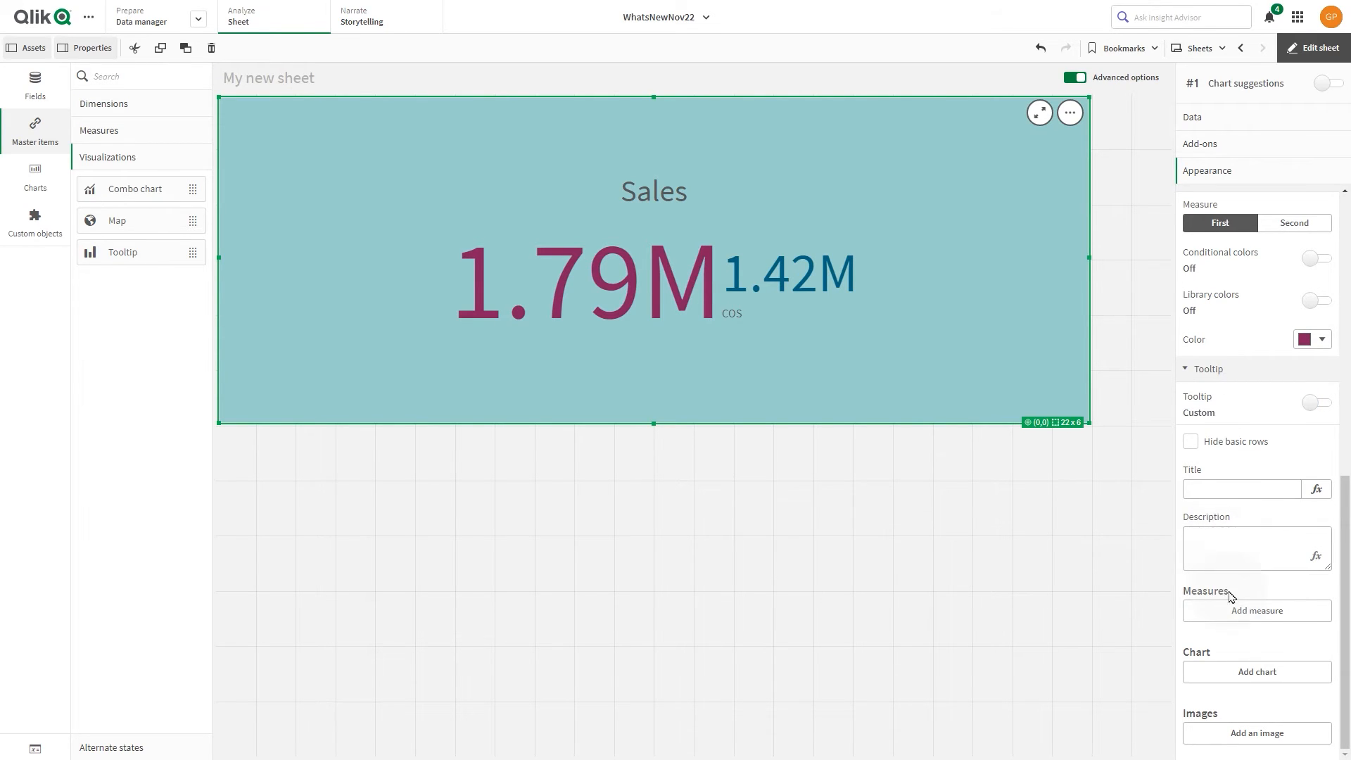
{"action": "mouse_move", "coordinate": [1252, 626]}
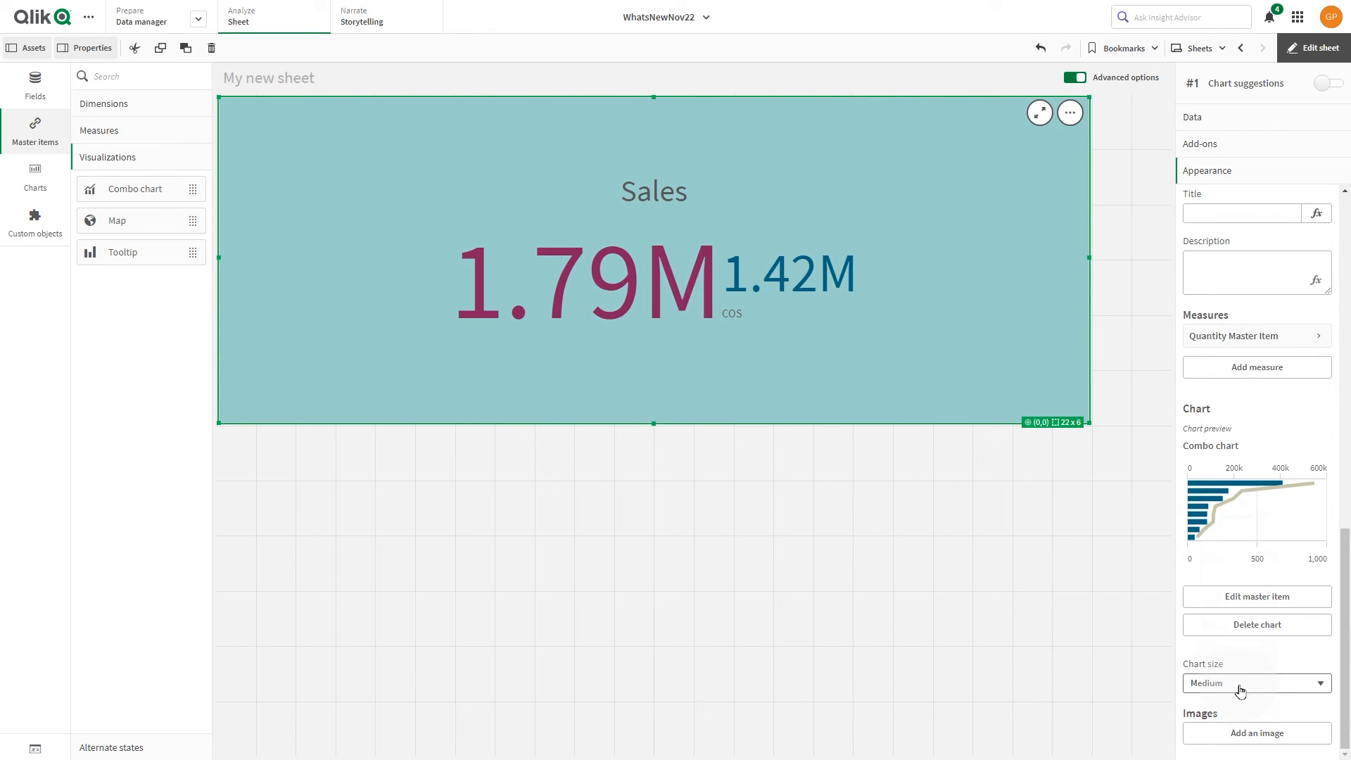
Step: Set the tooltip's Quantity combo chart size to Large and add an image entry
{"action": "left_click", "coordinate": [1256, 684]}
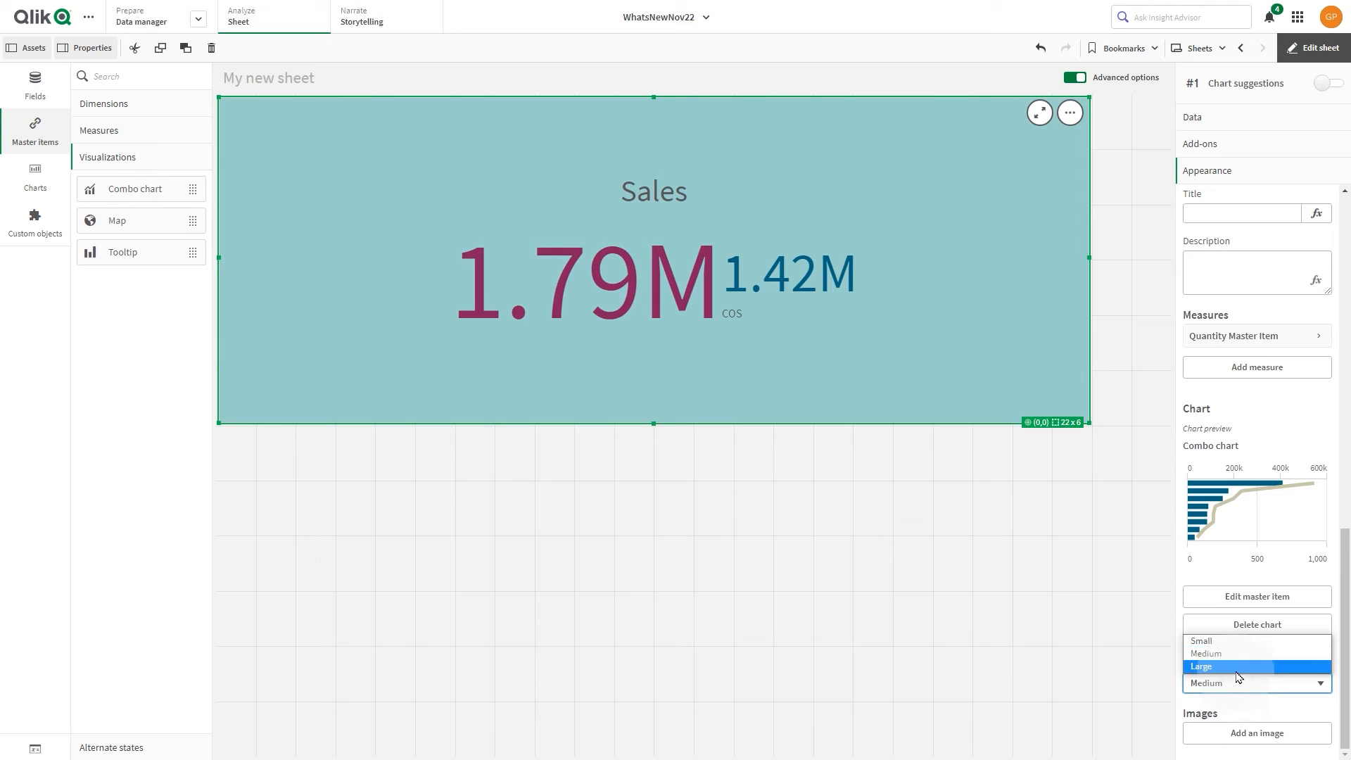
{"action": "left_click", "coordinate": [1202, 665]}
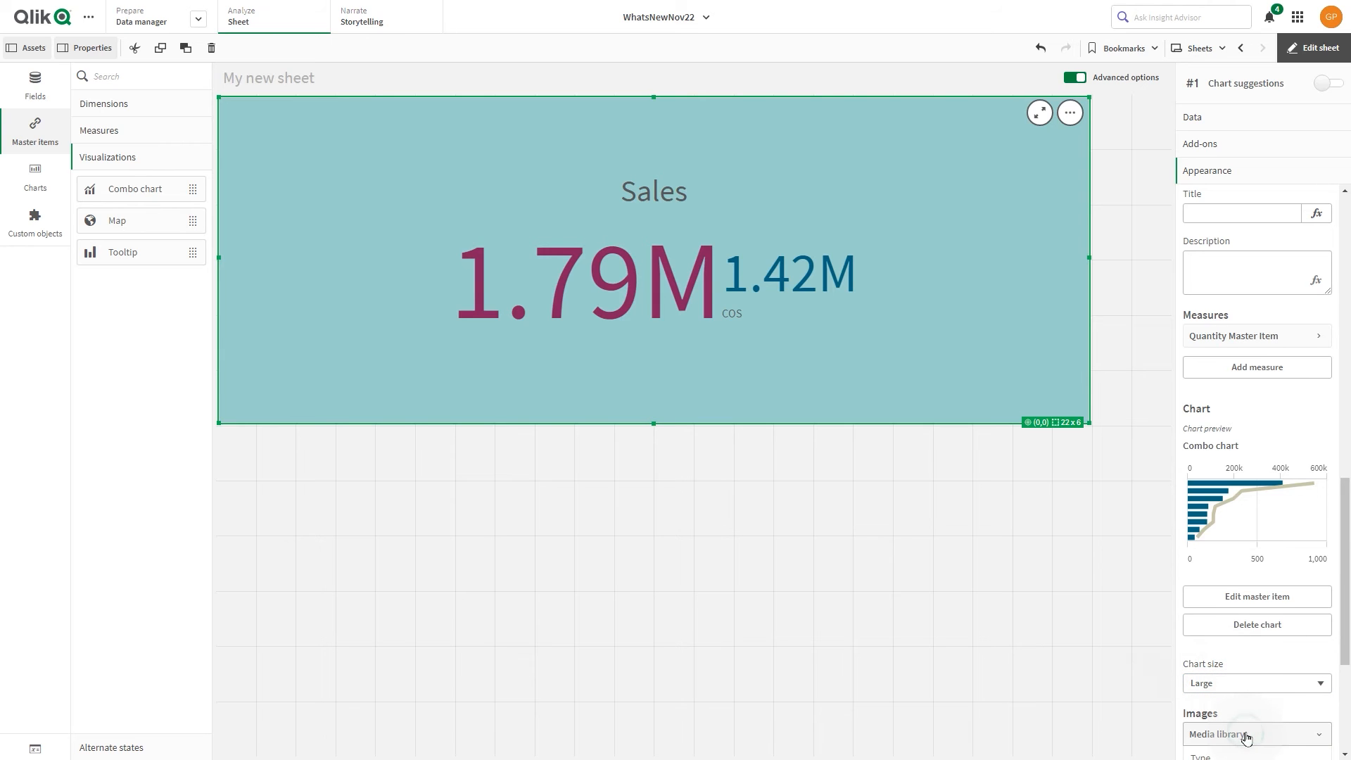
{"action": "left_click", "coordinate": [1244, 734]}
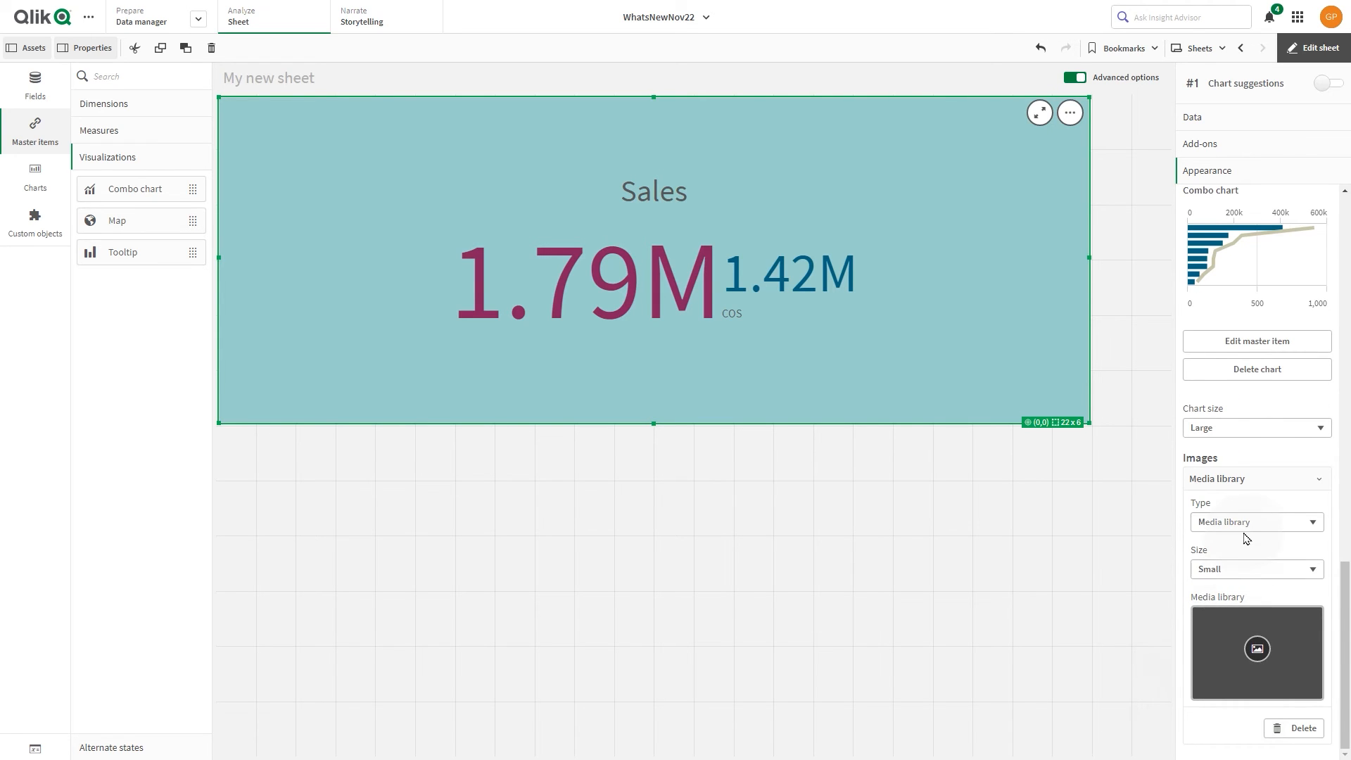
Step: Keep the tooltip image source as Media library and set its size to Medium
{"action": "left_click", "coordinate": [1256, 522]}
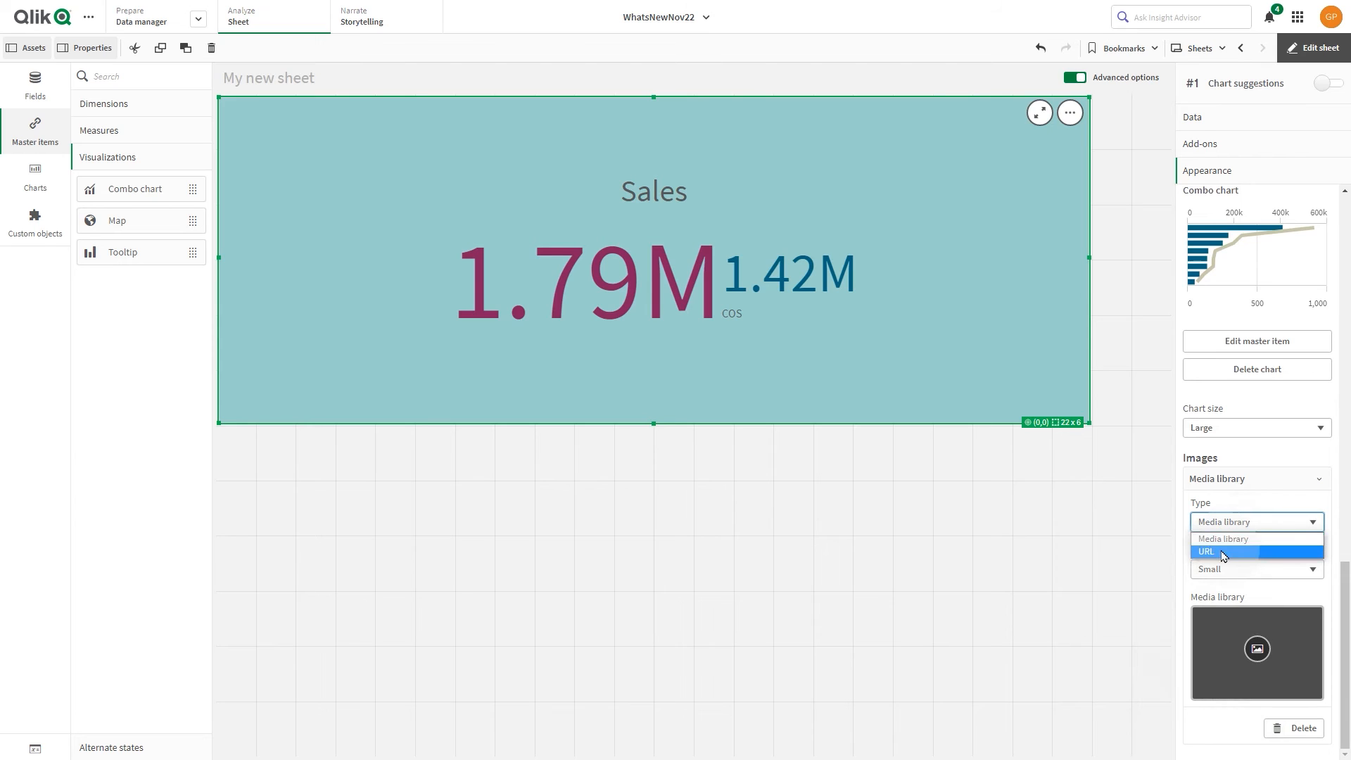
{"action": "mouse_move", "coordinate": [1238, 539]}
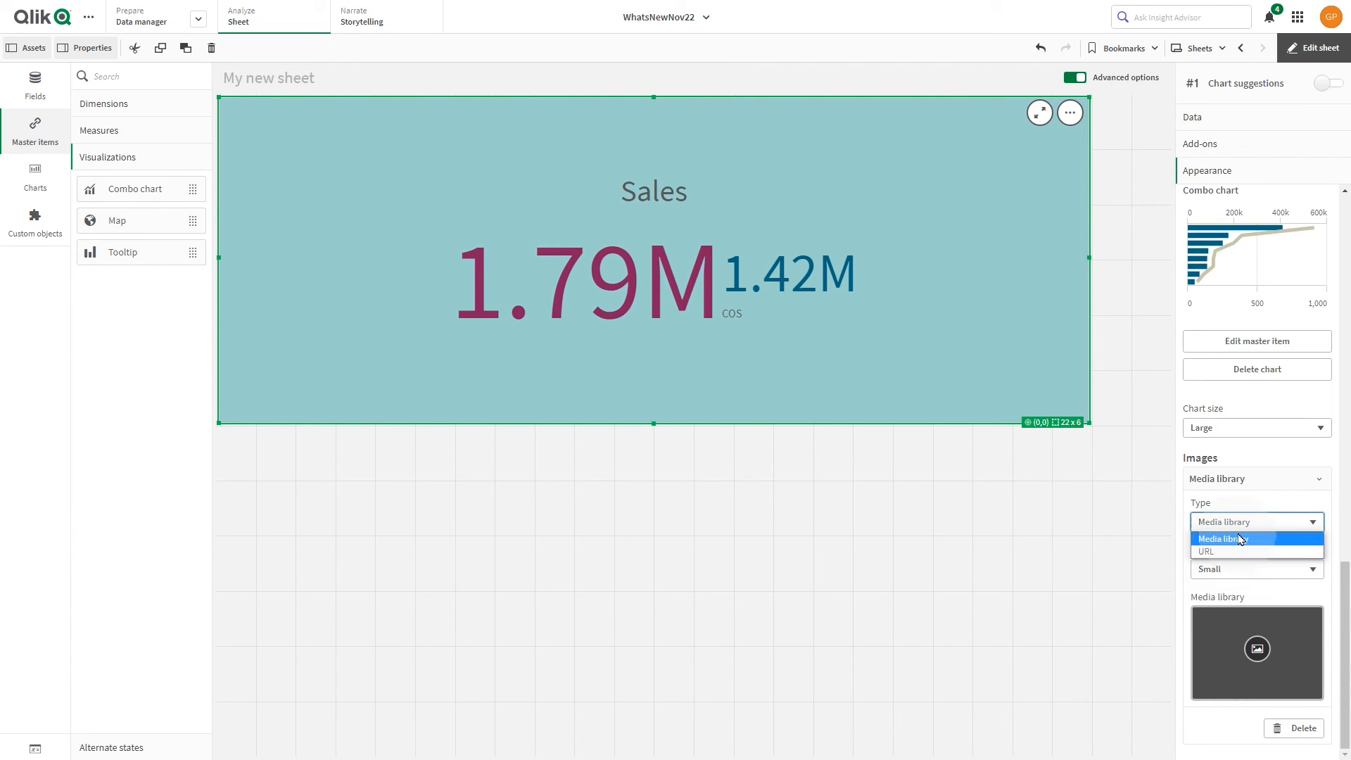
{"action": "left_click", "coordinate": [1223, 537]}
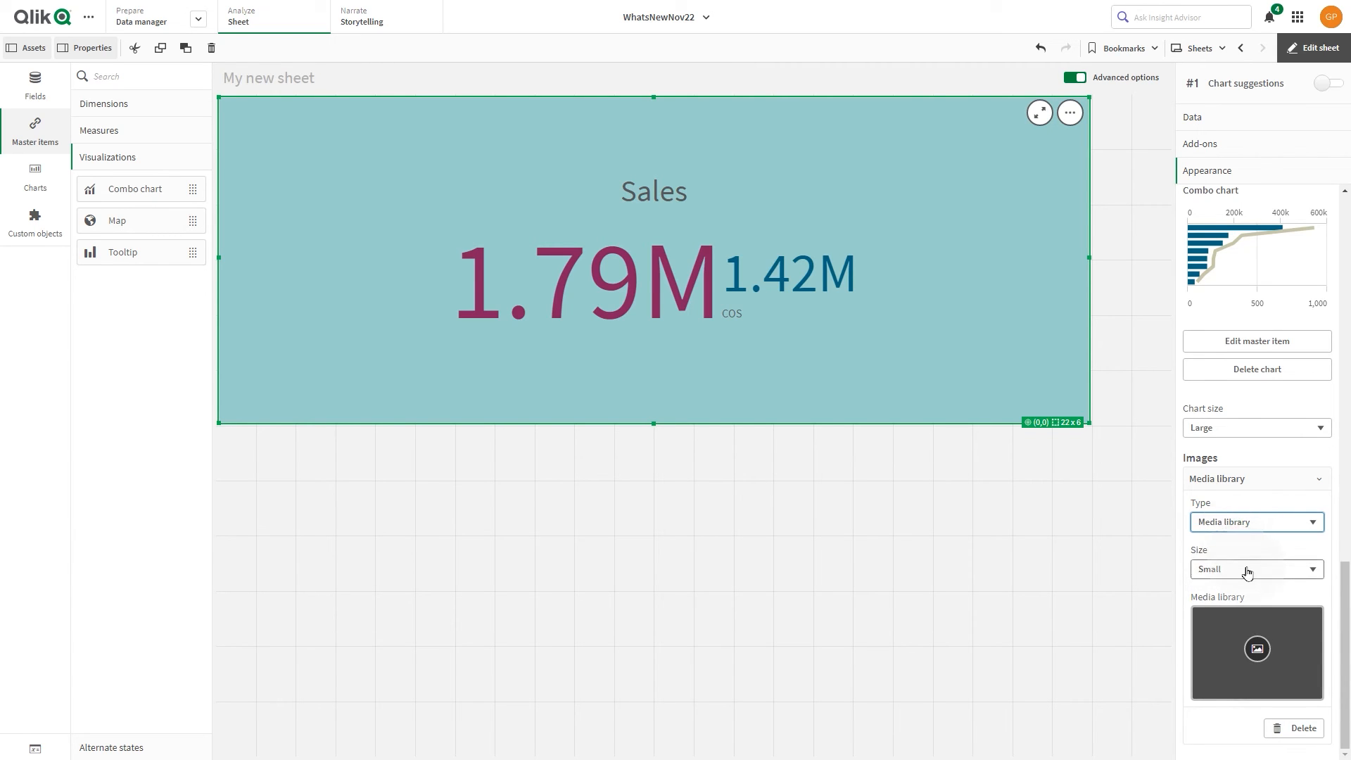
{"action": "left_click", "coordinate": [1256, 568]}
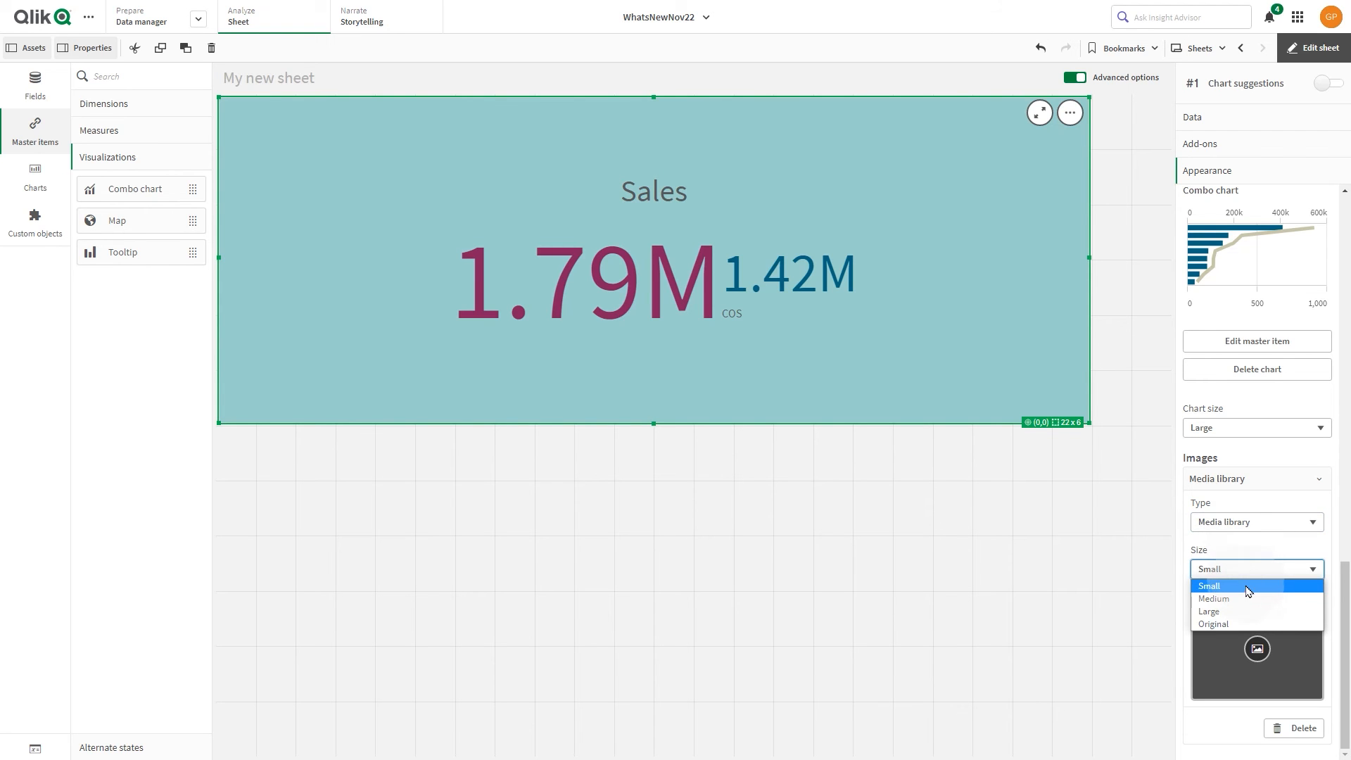
{"action": "left_click", "coordinate": [1212, 598]}
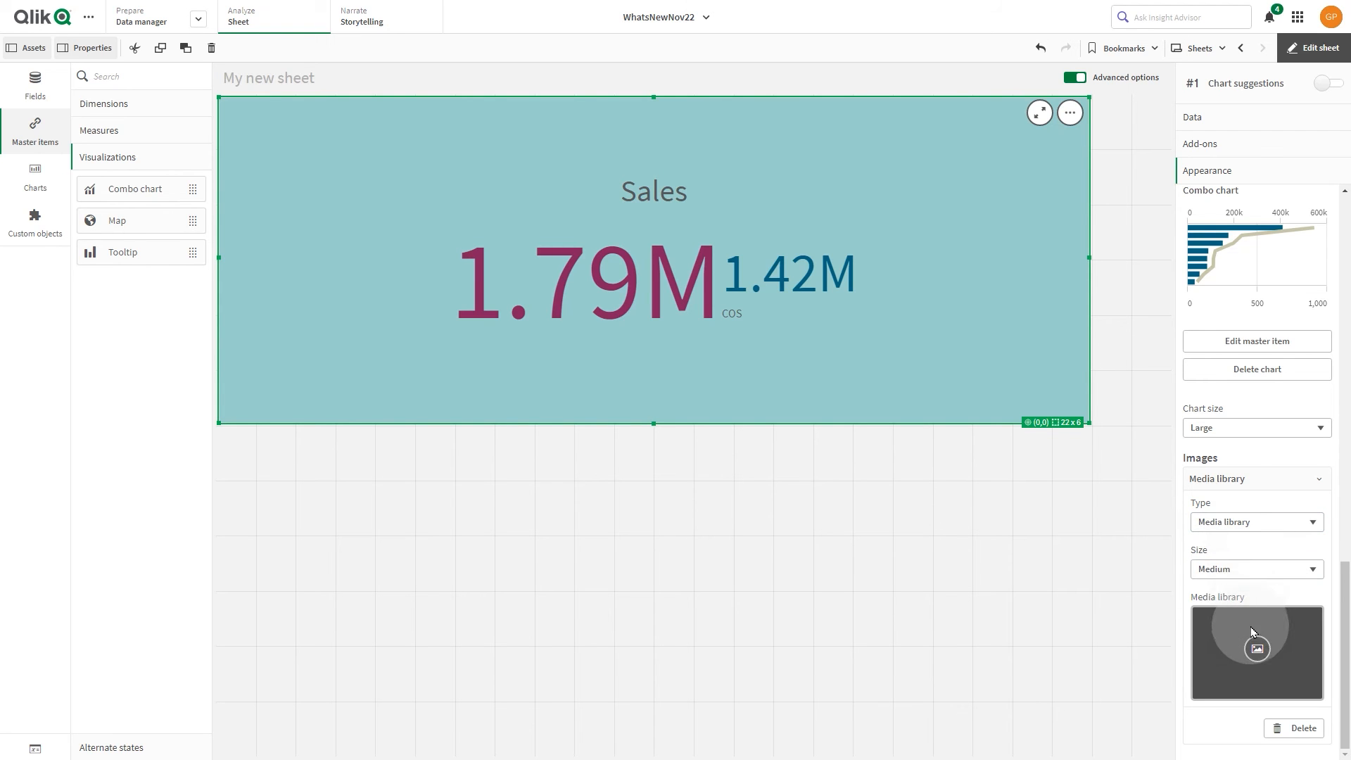
Step: Insert the arrow-and-coins picture as the tooltip image and finish editing the sheet
{"action": "left_click", "coordinate": [1256, 651]}
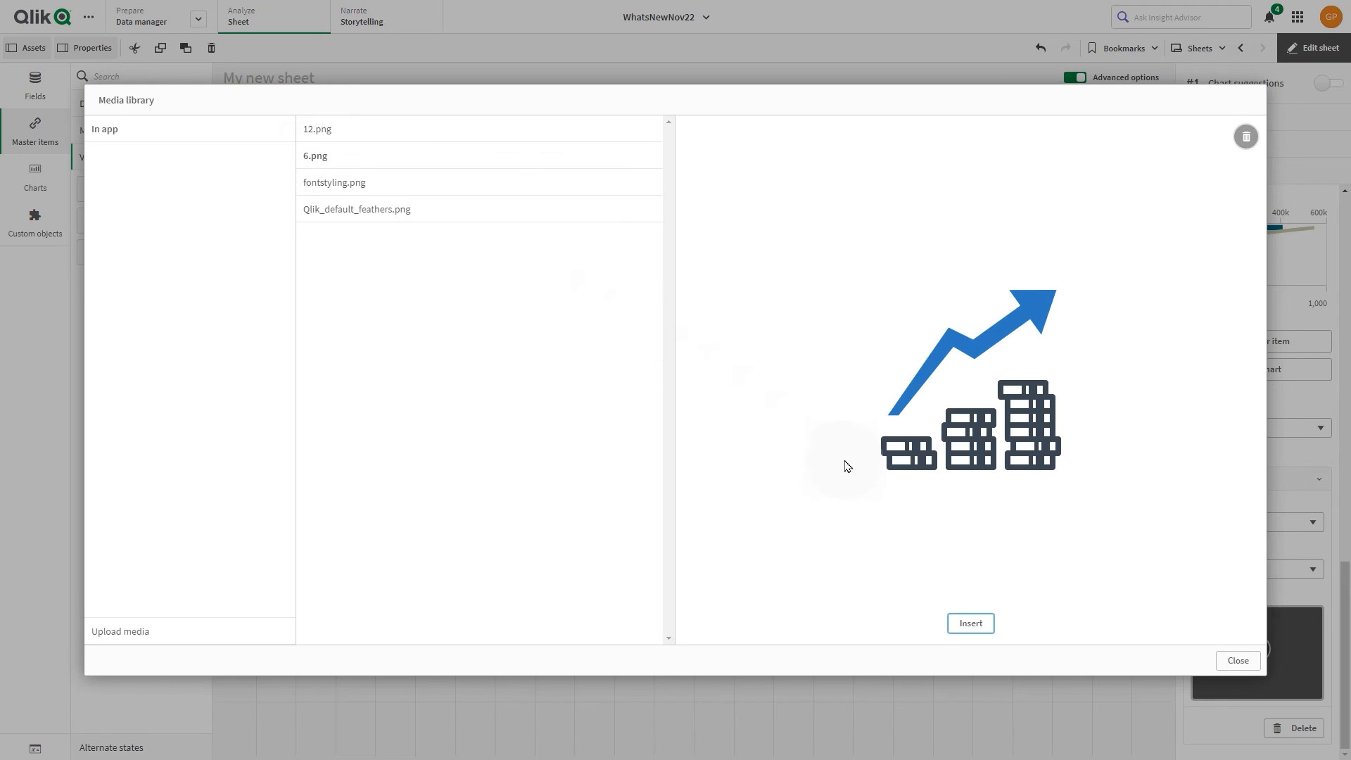
{"action": "left_click", "coordinate": [971, 623]}
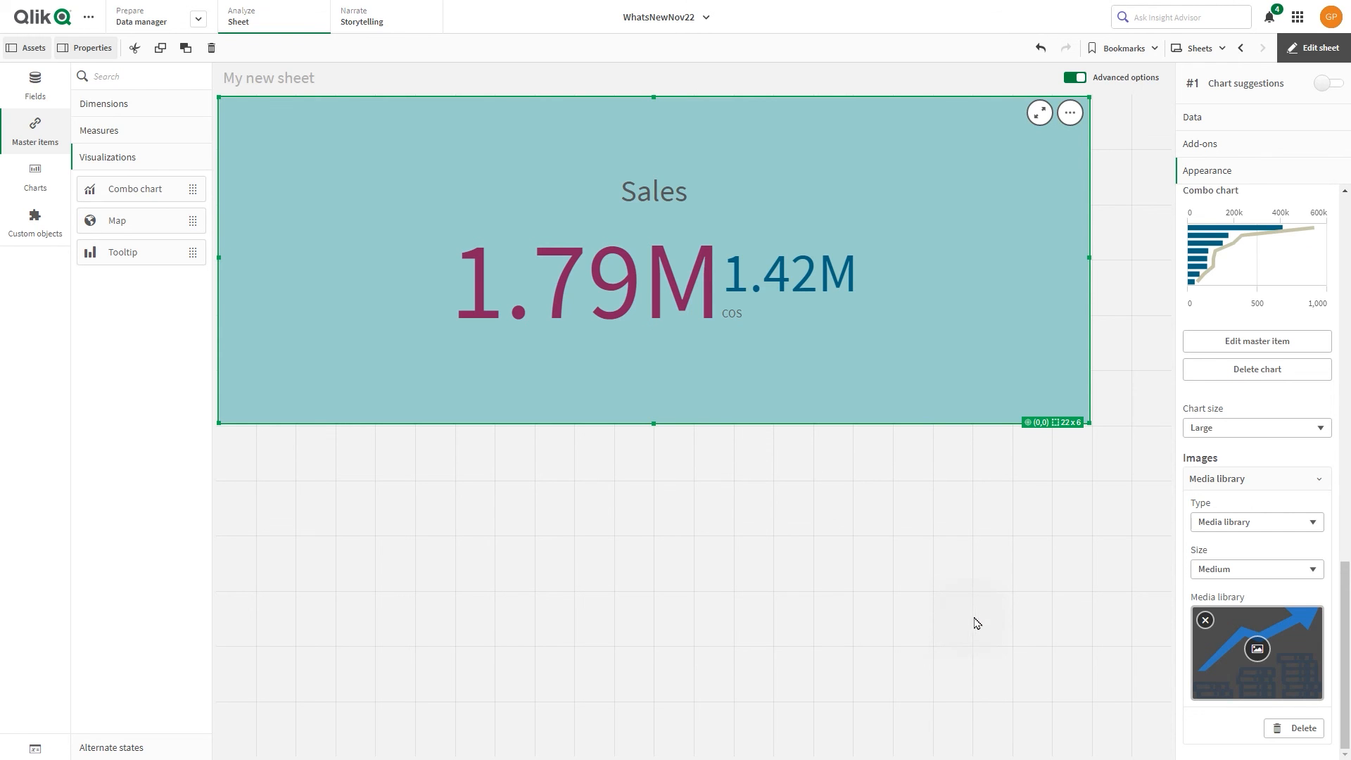
{"action": "left_click", "coordinate": [1311, 48]}
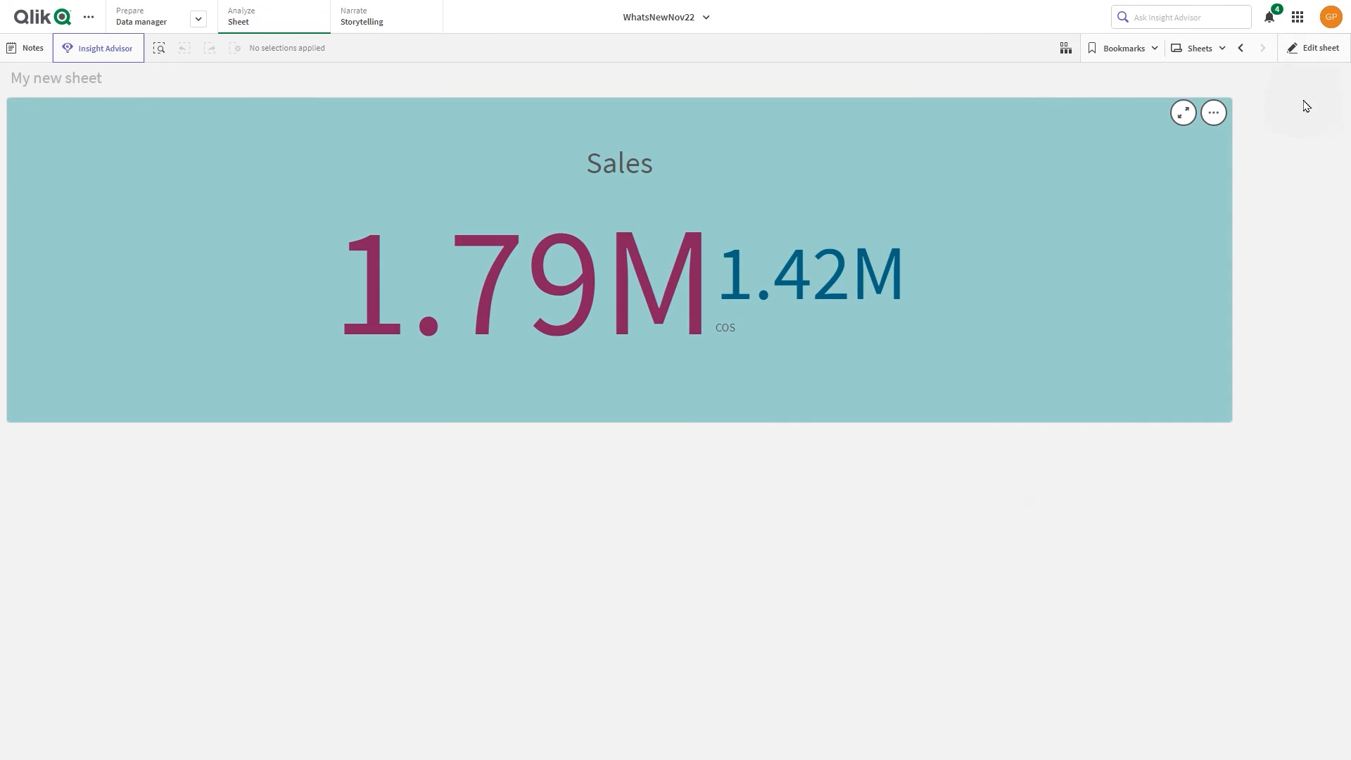
{"action": "mouse_move", "coordinate": [767, 298]}
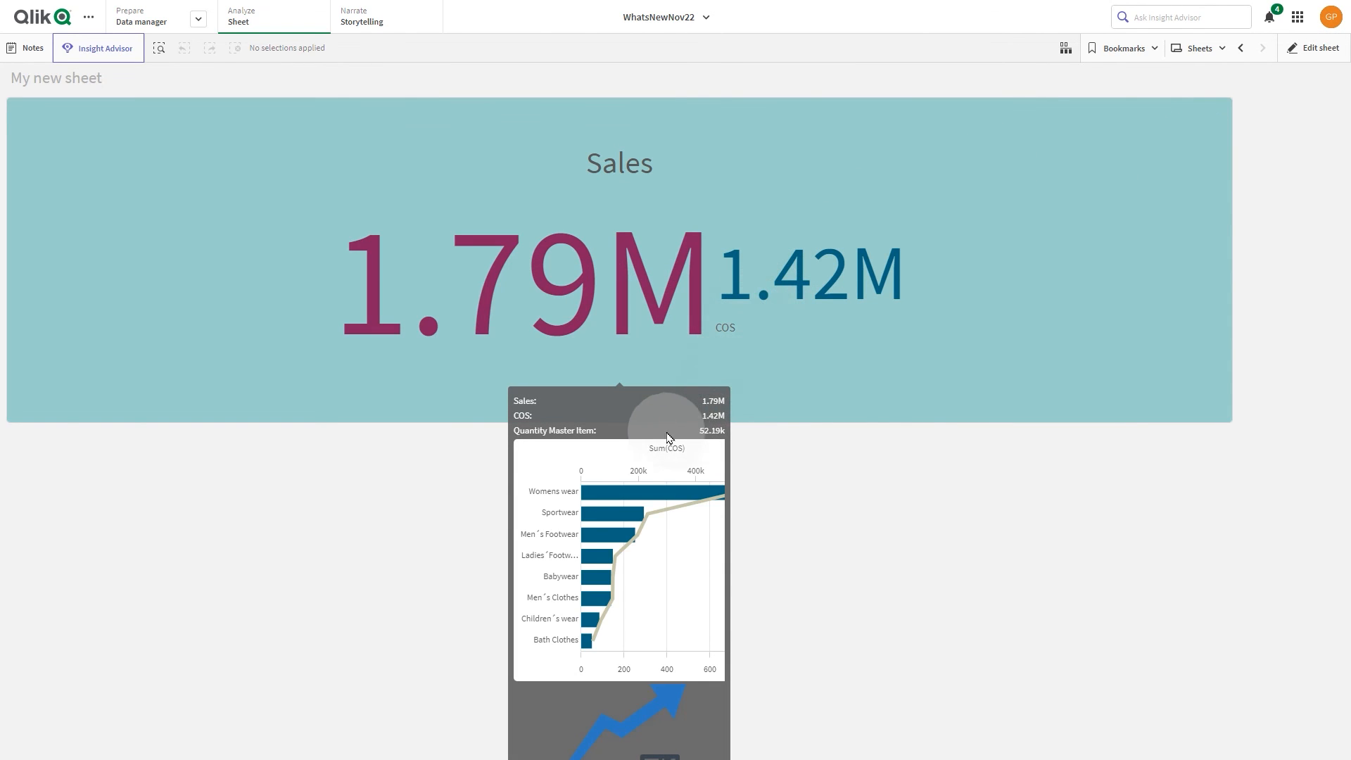
{"action": "mouse_move", "coordinate": [609, 681]}
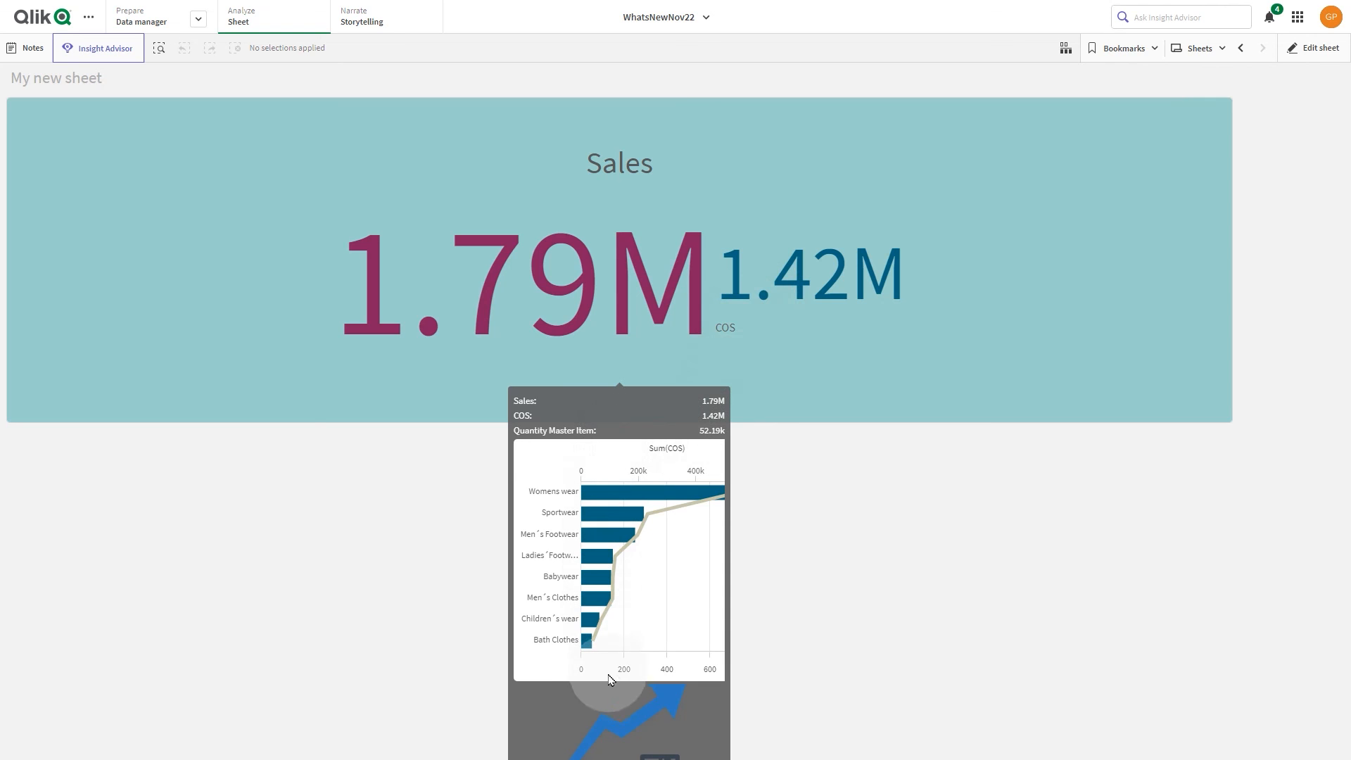
{"action": "mouse_move", "coordinate": [610, 698]}
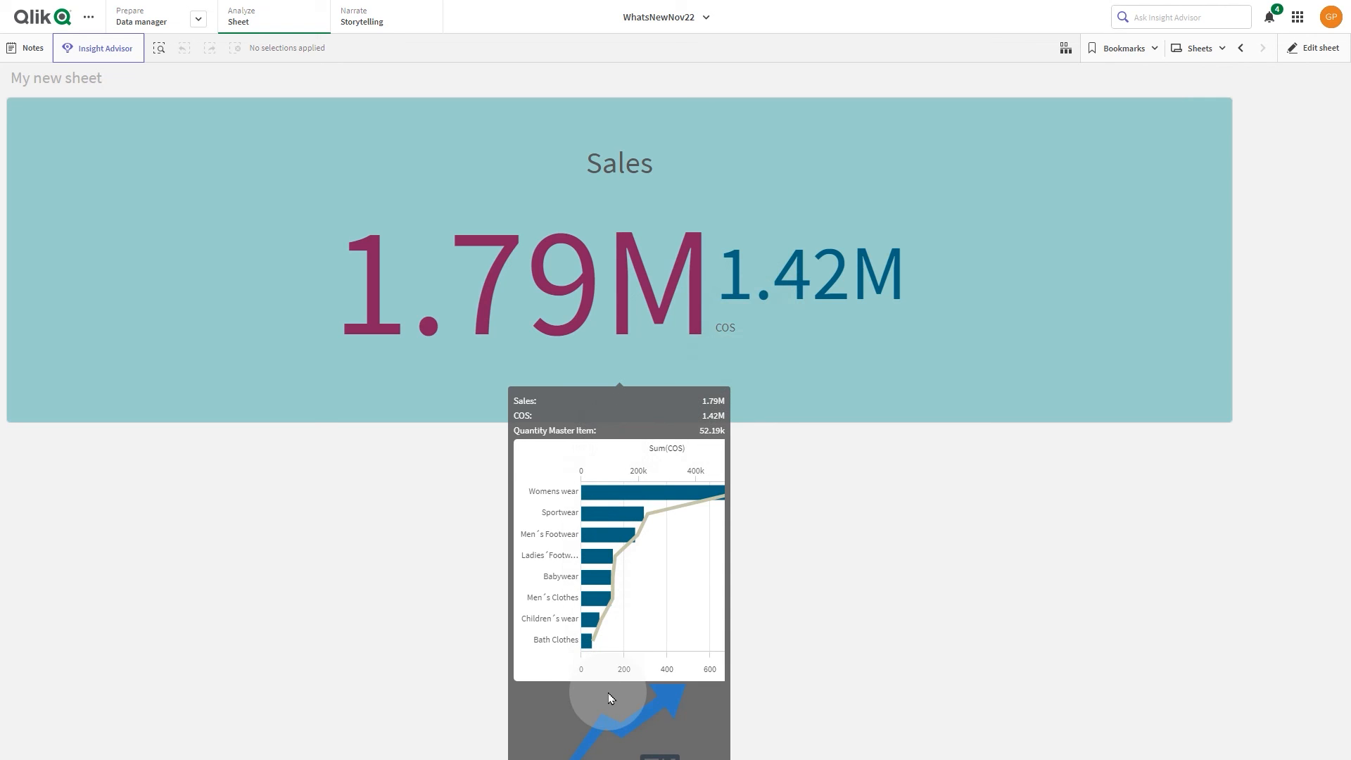